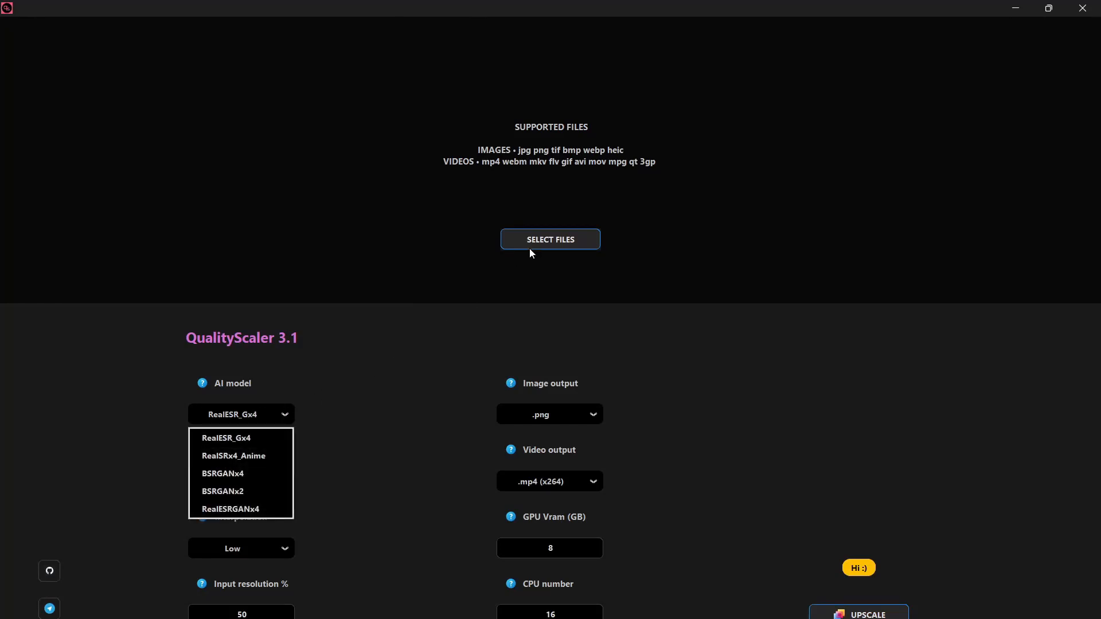
- Review the available AI models in the model list with RealESR_Gx4 selected
left_click(549, 238)
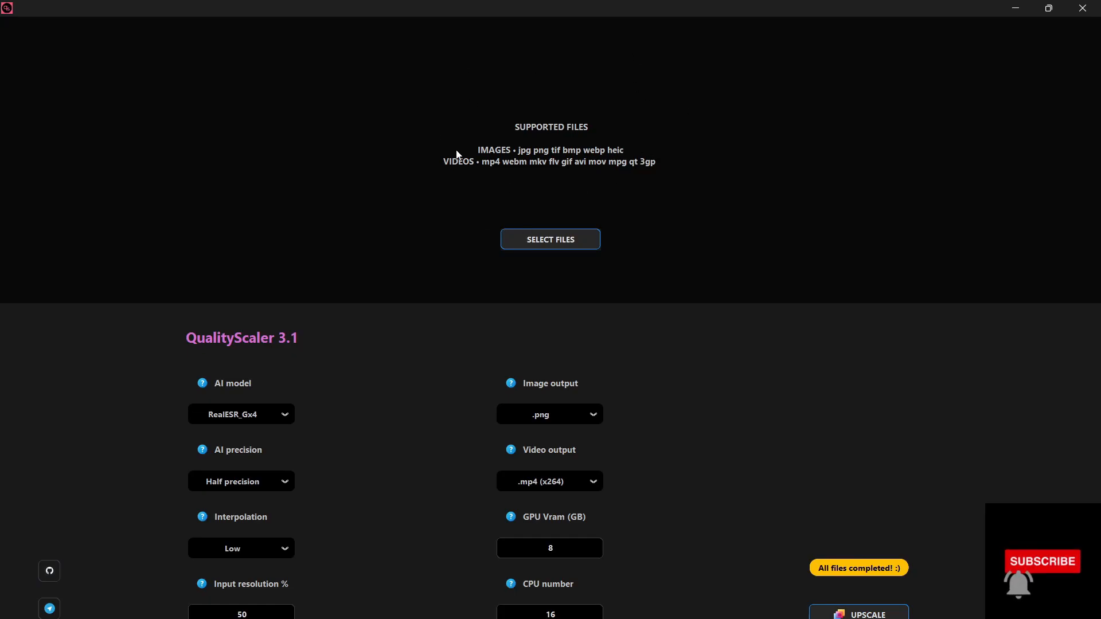
left_click(241, 414)
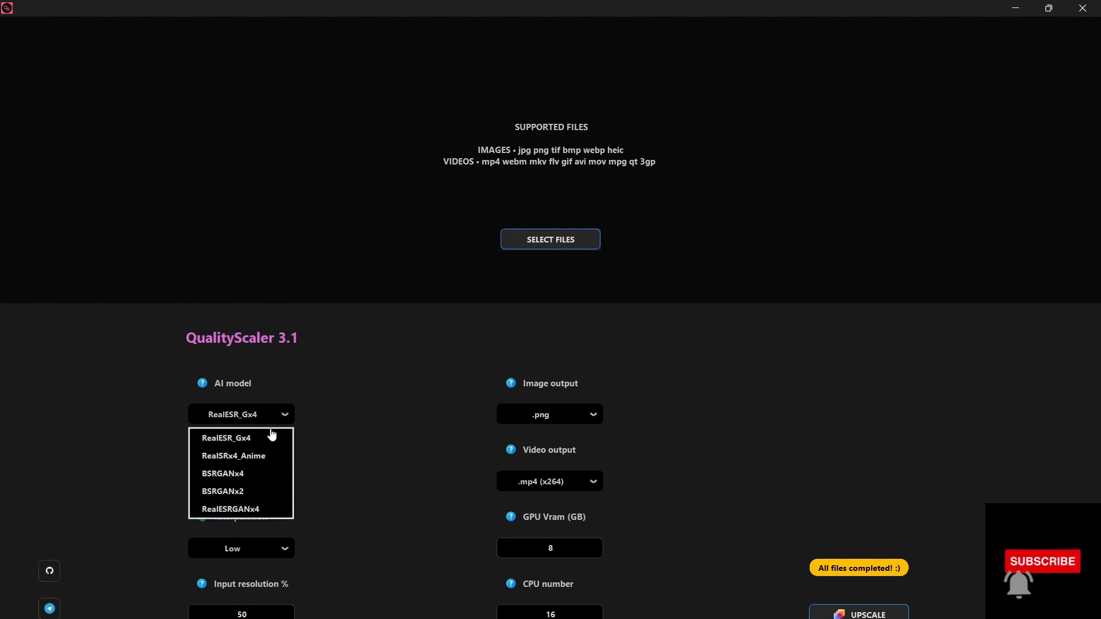
mouse_move(238, 433)
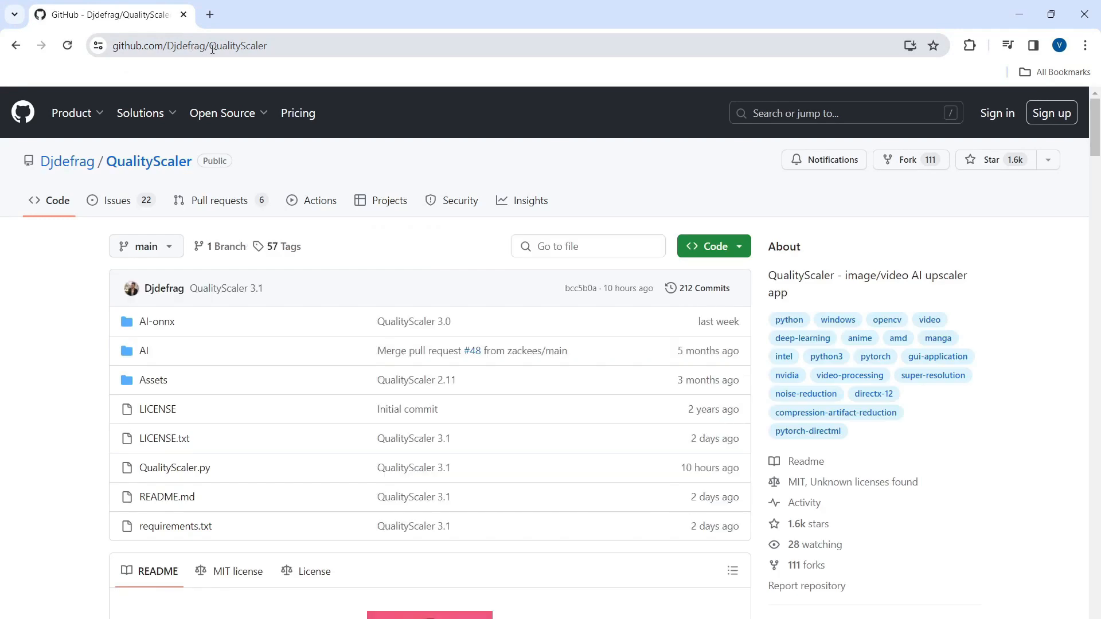
- Select the repository URL and go to the QualityScaler 3.1 release under Releases
left_click(211, 46)
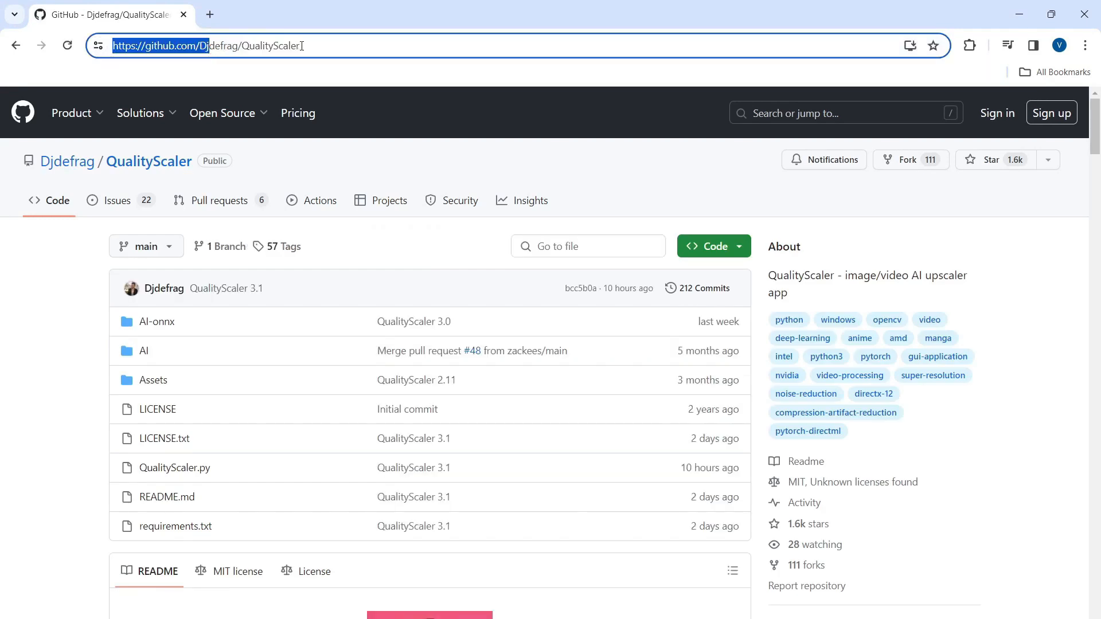
triple_click(211, 46)
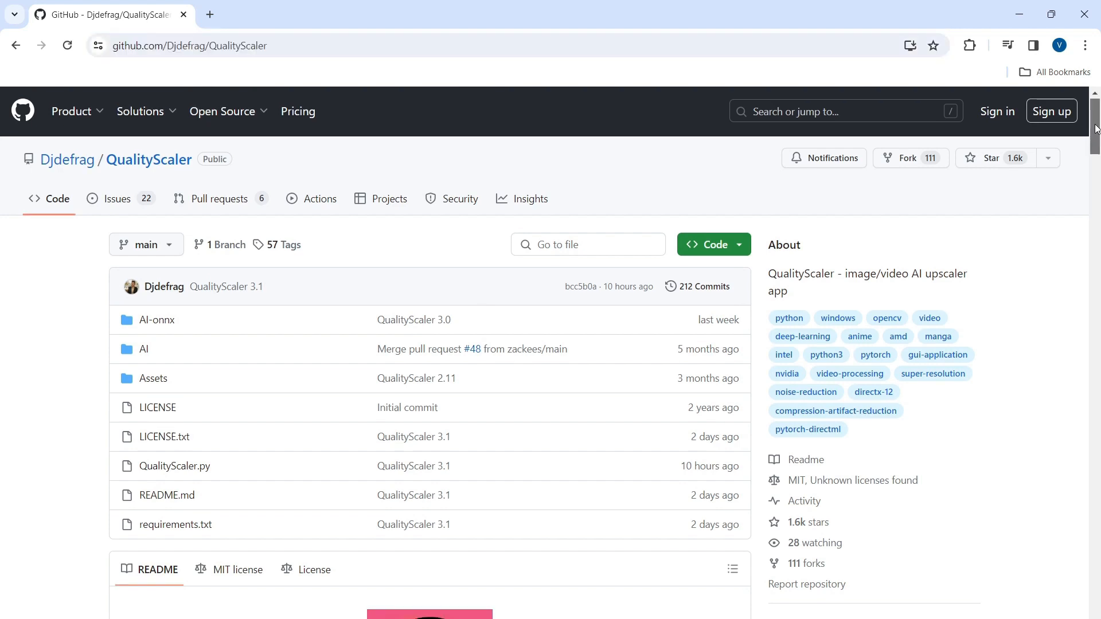
scroll("down", 3)
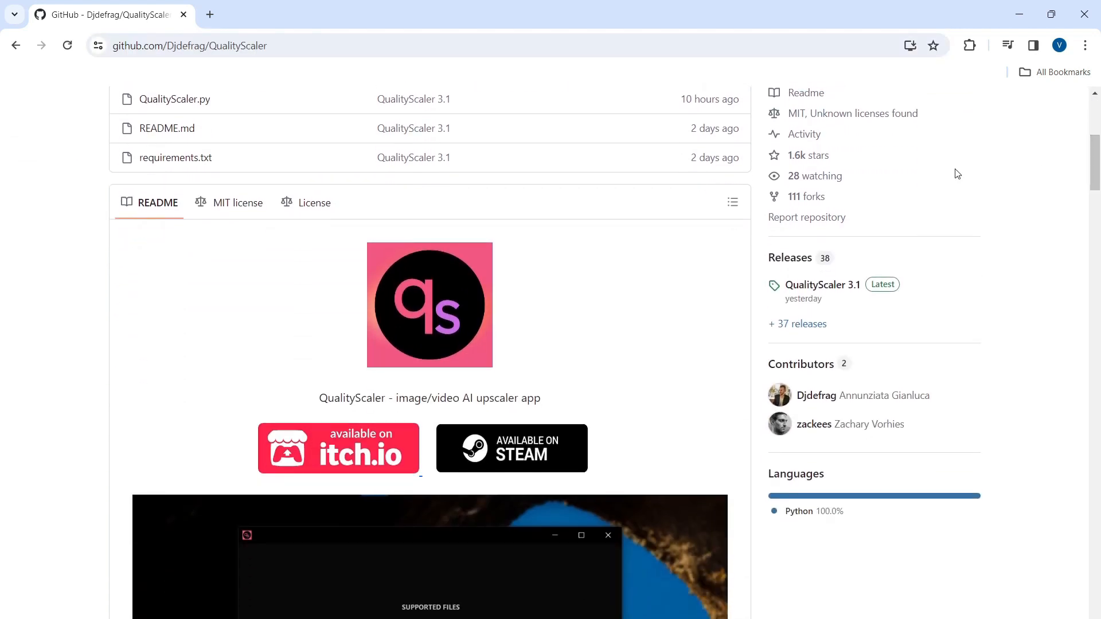
mouse_move(735, 278)
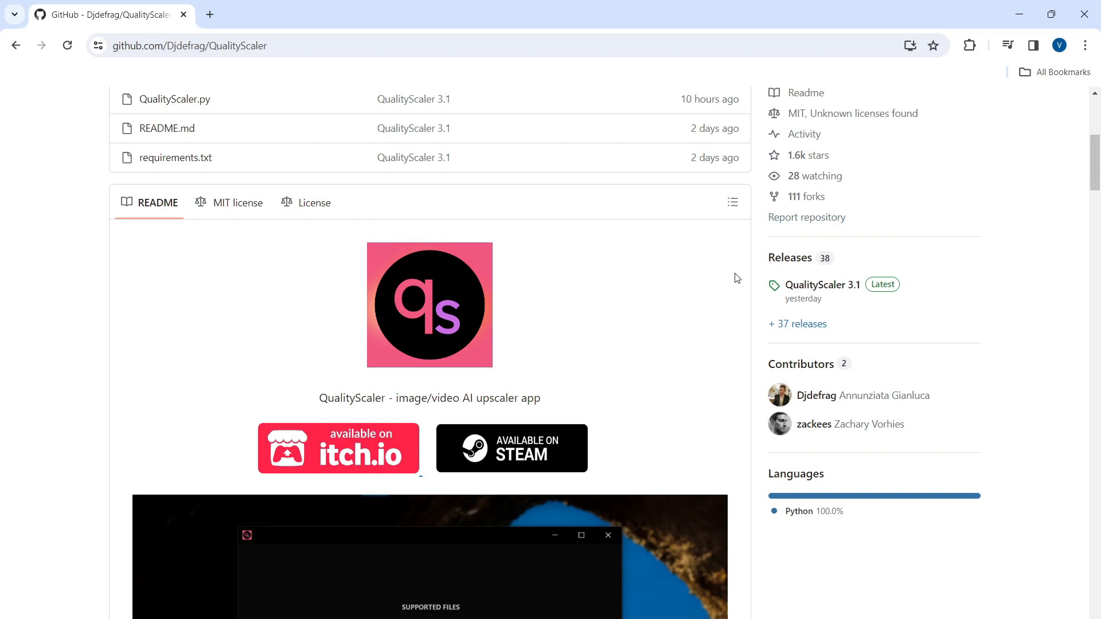
mouse_move(822, 285)
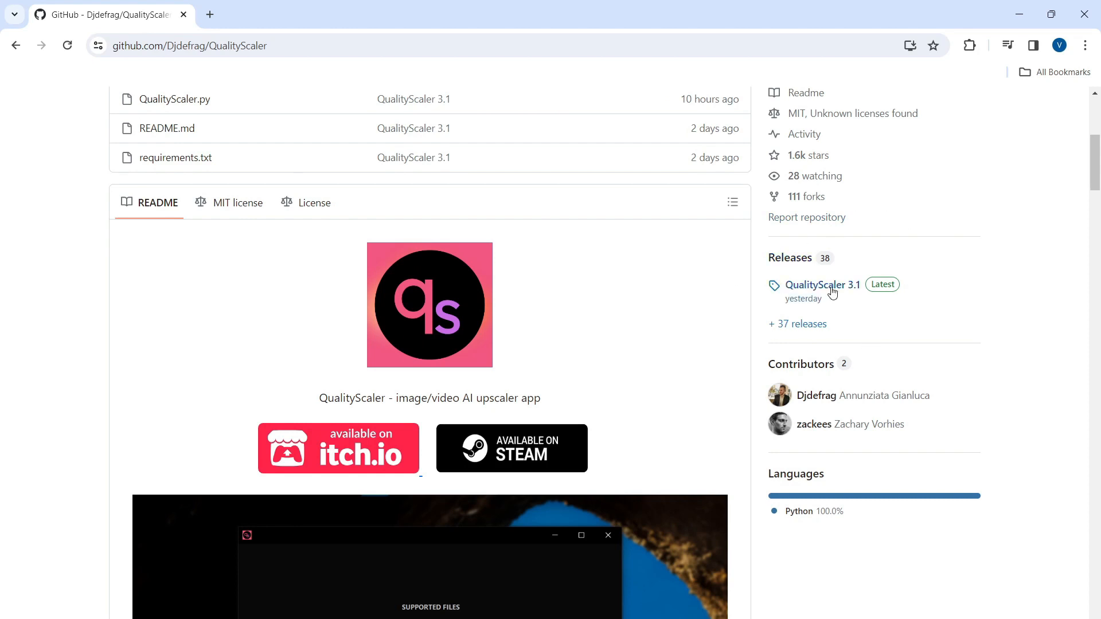
left_click(824, 285)
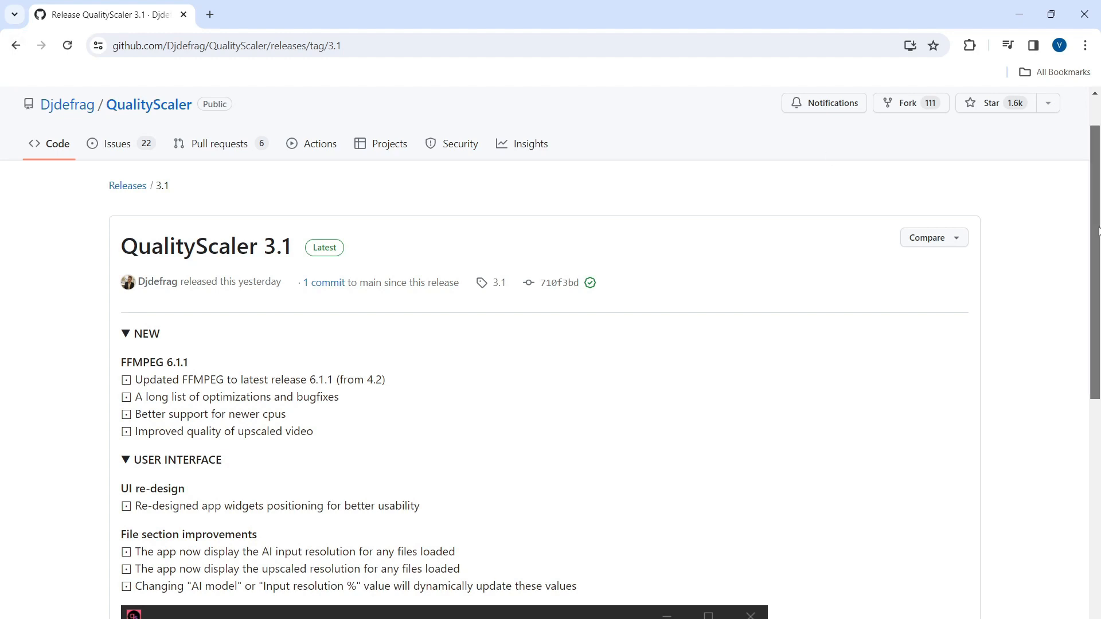
- Download the QualityScaler 3.1 'Source code (zip)' asset from the release page
scroll("down", 3)
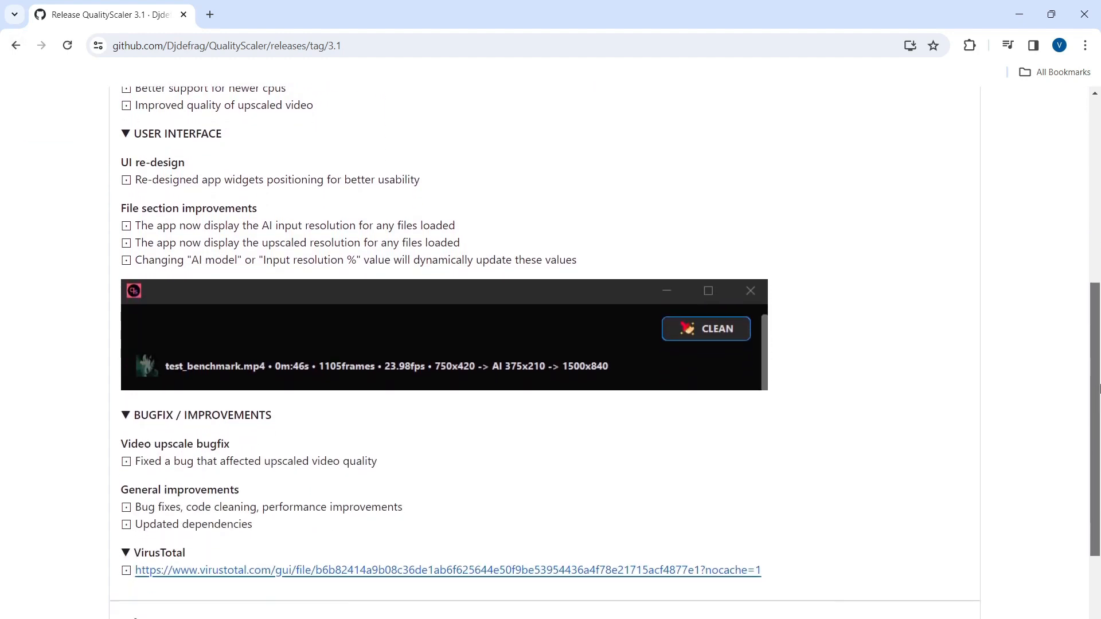
scroll("down", 3)
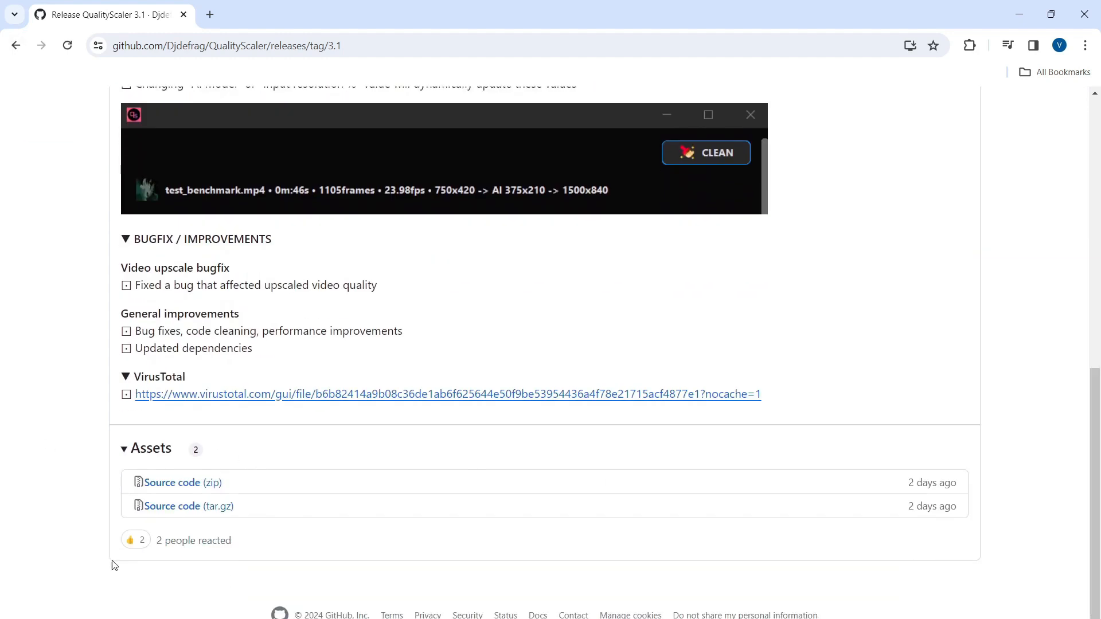
mouse_move(181, 483)
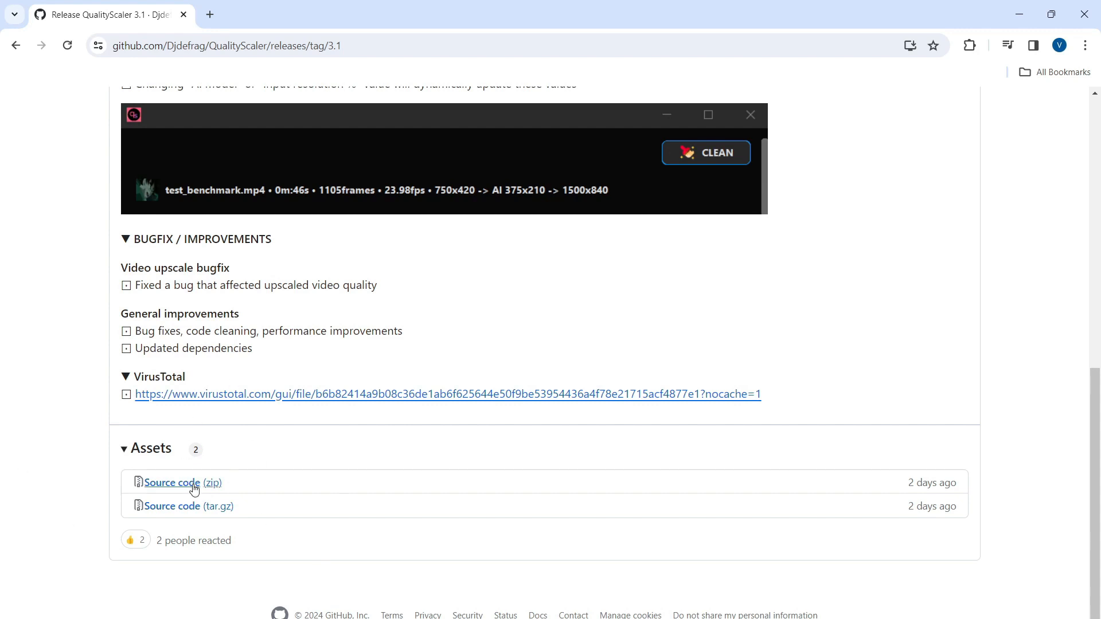
left_click(180, 483)
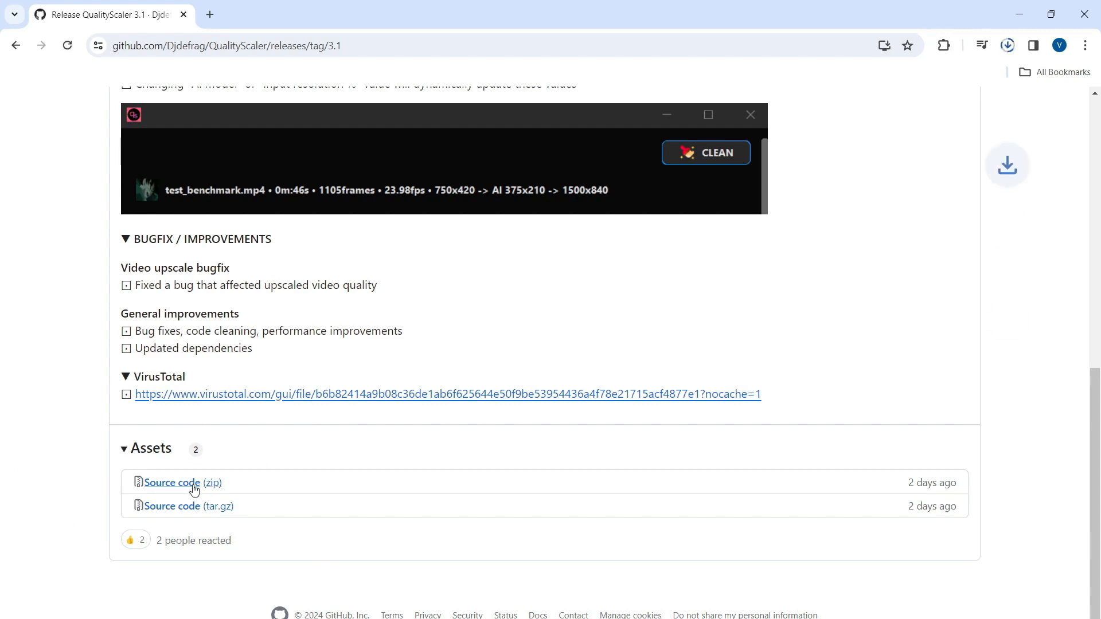
left_click(1007, 44)
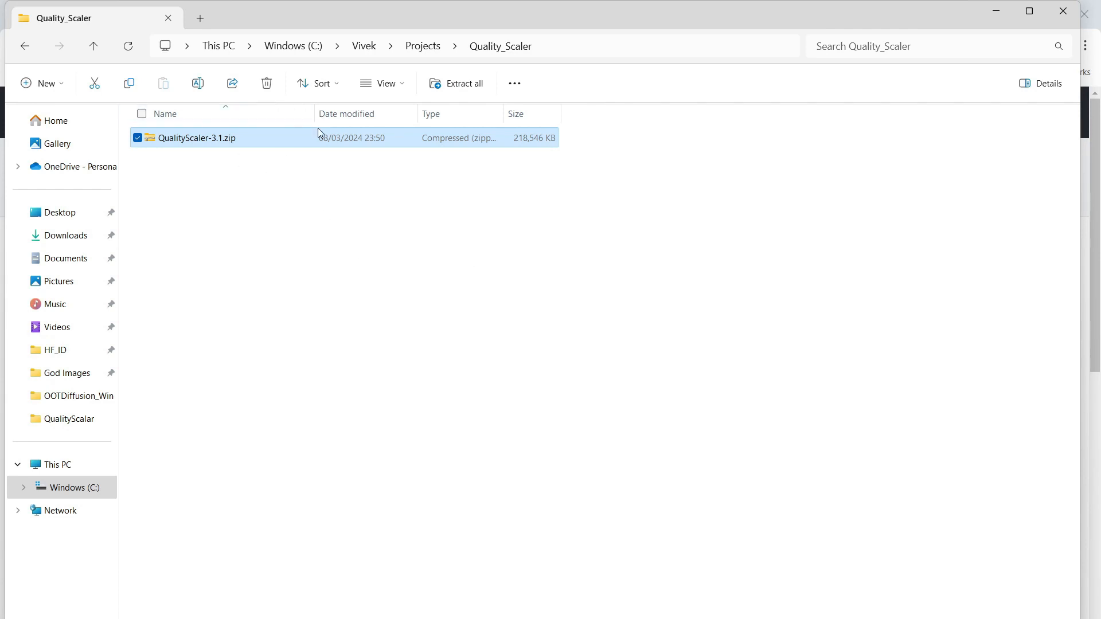
- Extract QualityScaler-3.1.zip into the default QualityScaler-3.1 folder
right_click(196, 138)
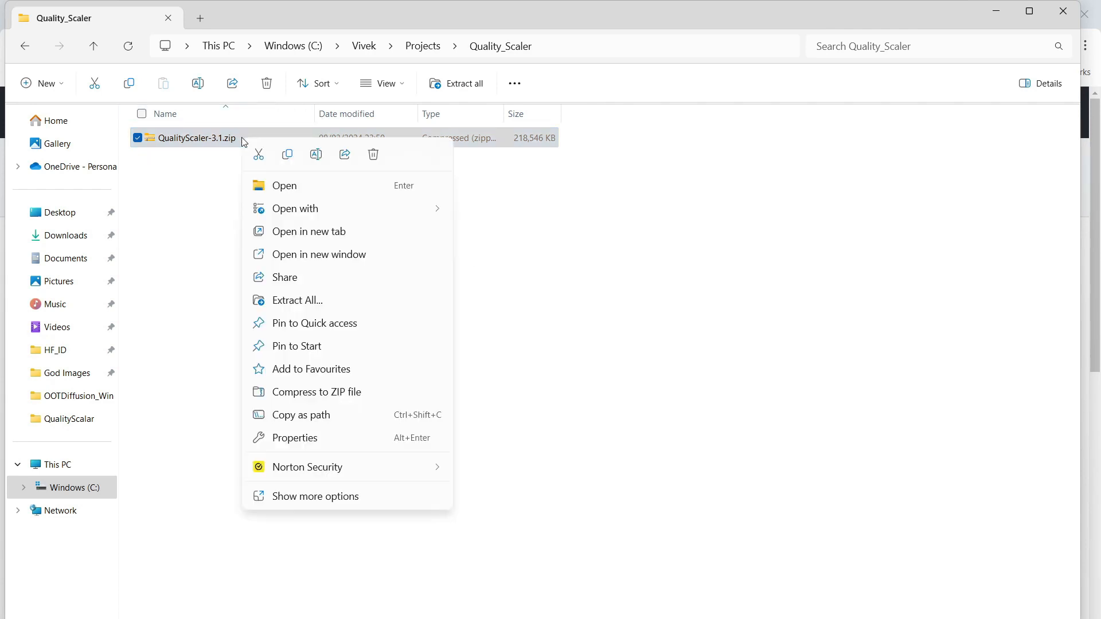
left_click(297, 299)
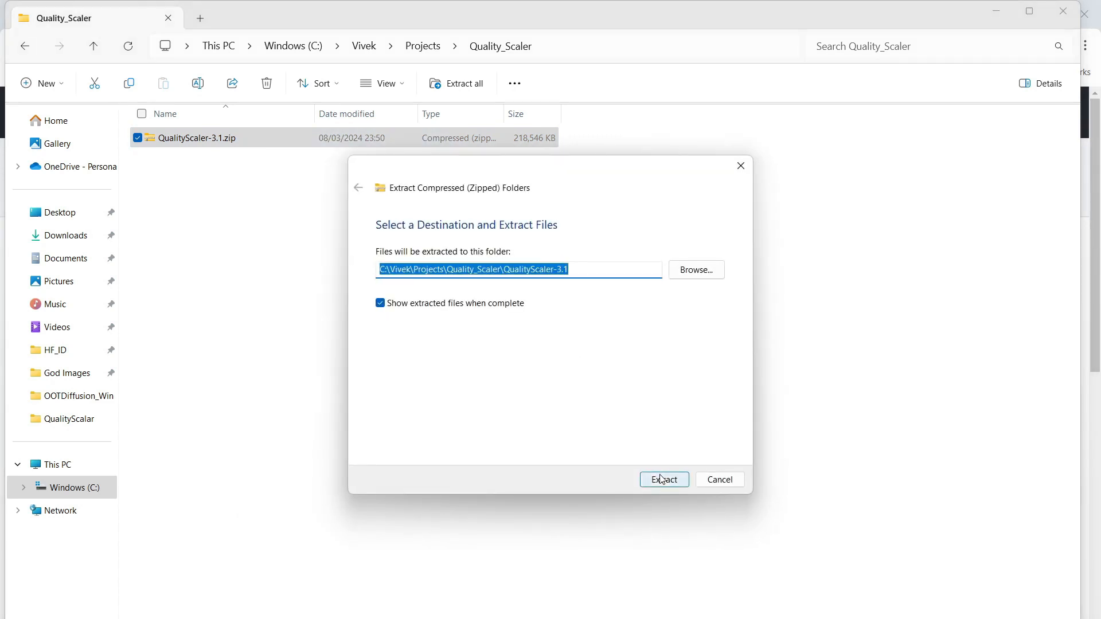
left_click(663, 480)
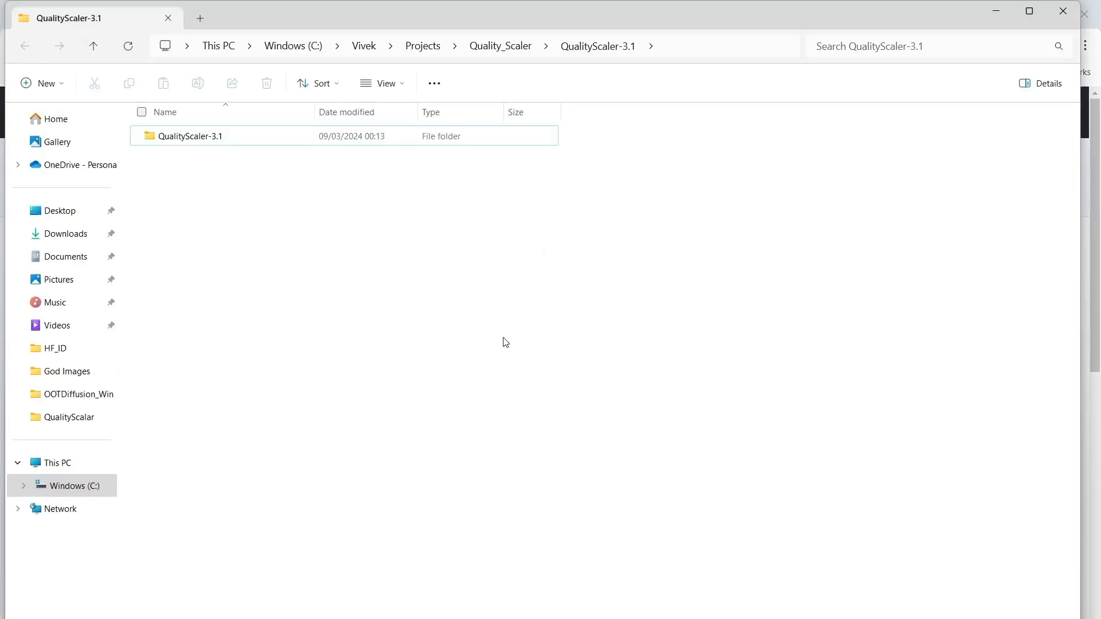
left_click(211, 135)
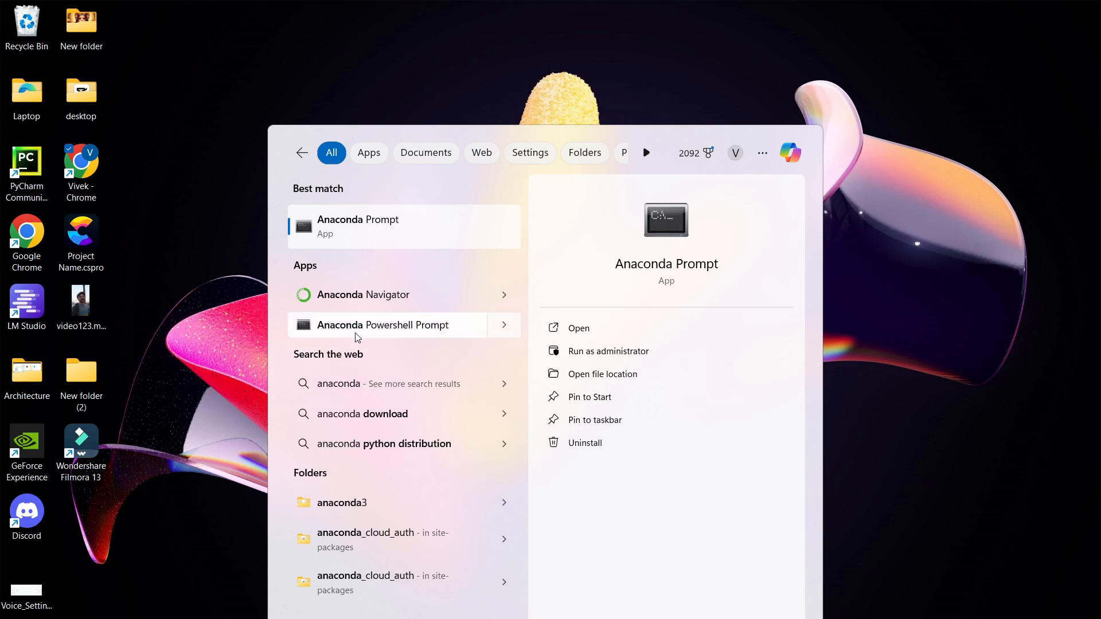
- Run 'conda create -n qscaler python=3.10' and confirm with y to build the environment
left_click(383, 325)
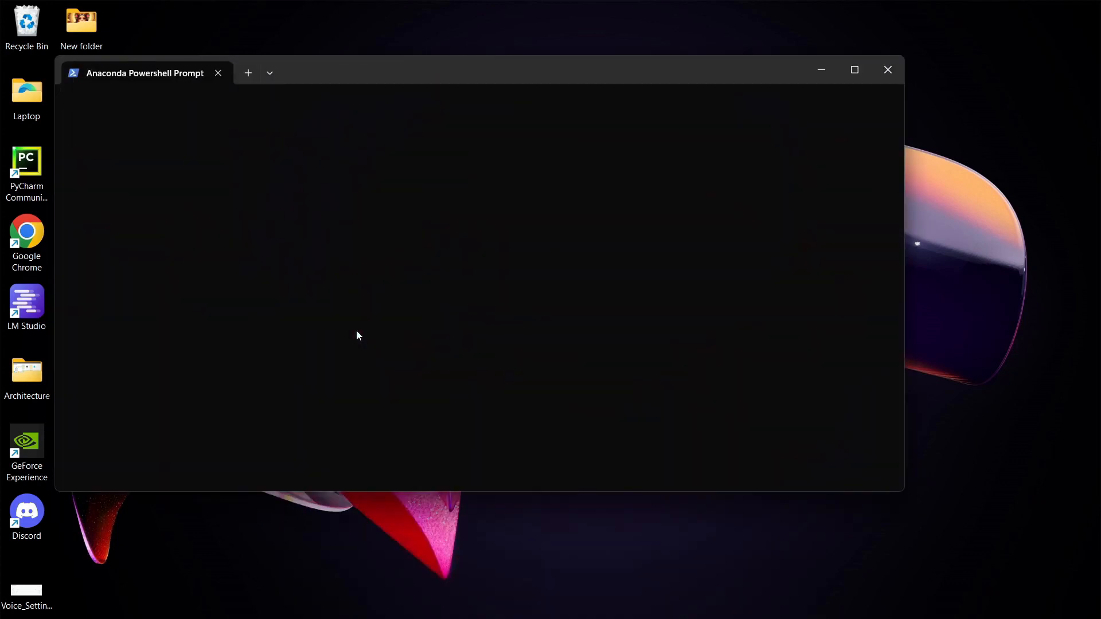
type("conda")
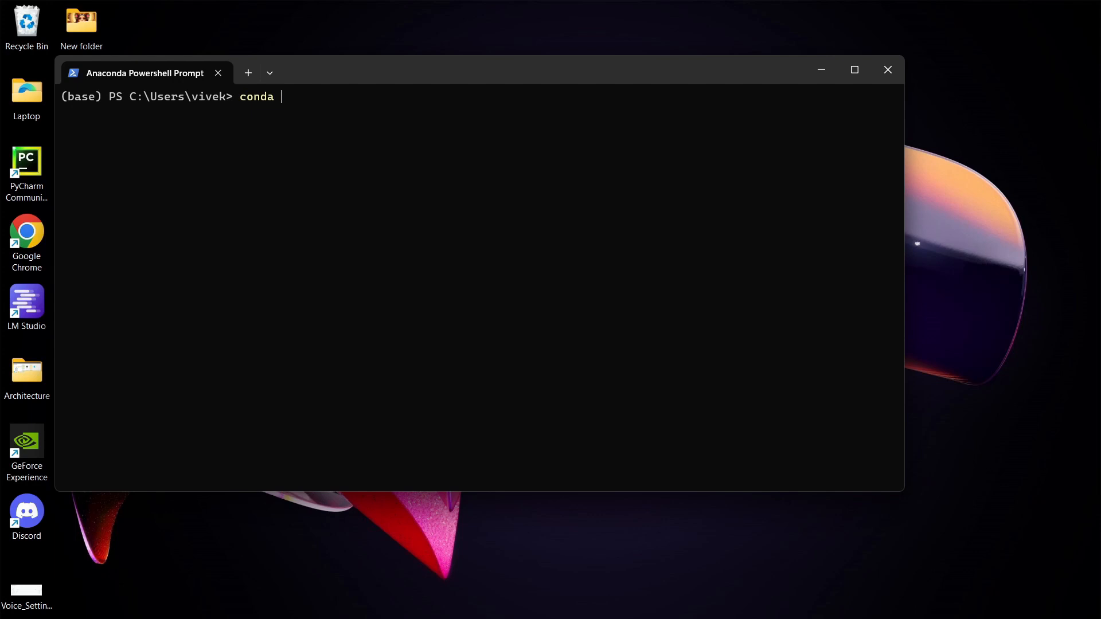
type("create -")
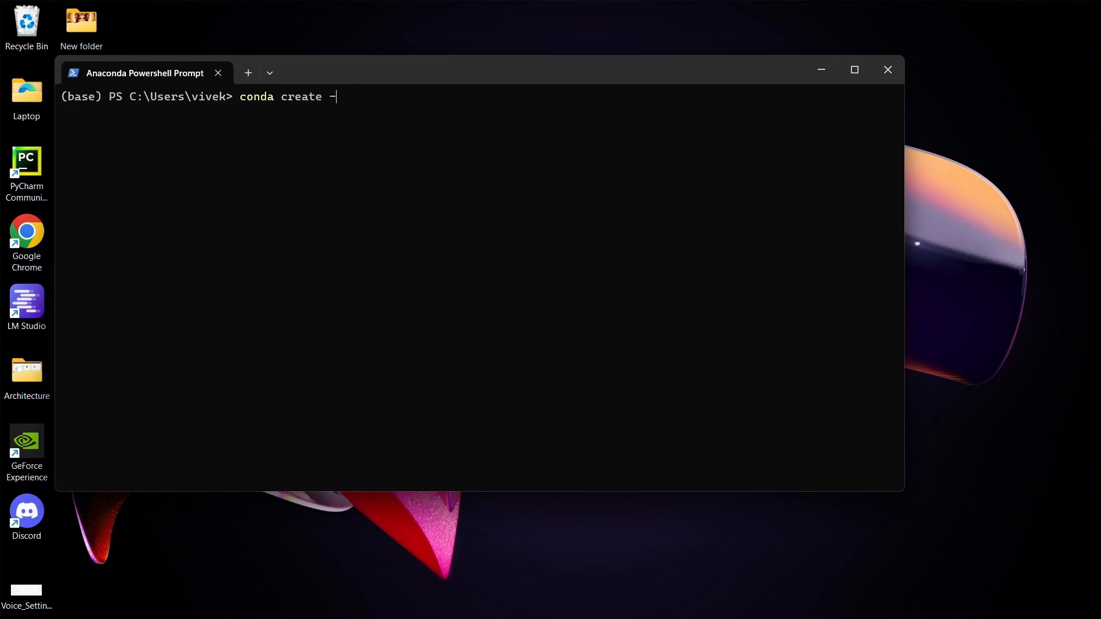
type("n qscaler python=3.10")
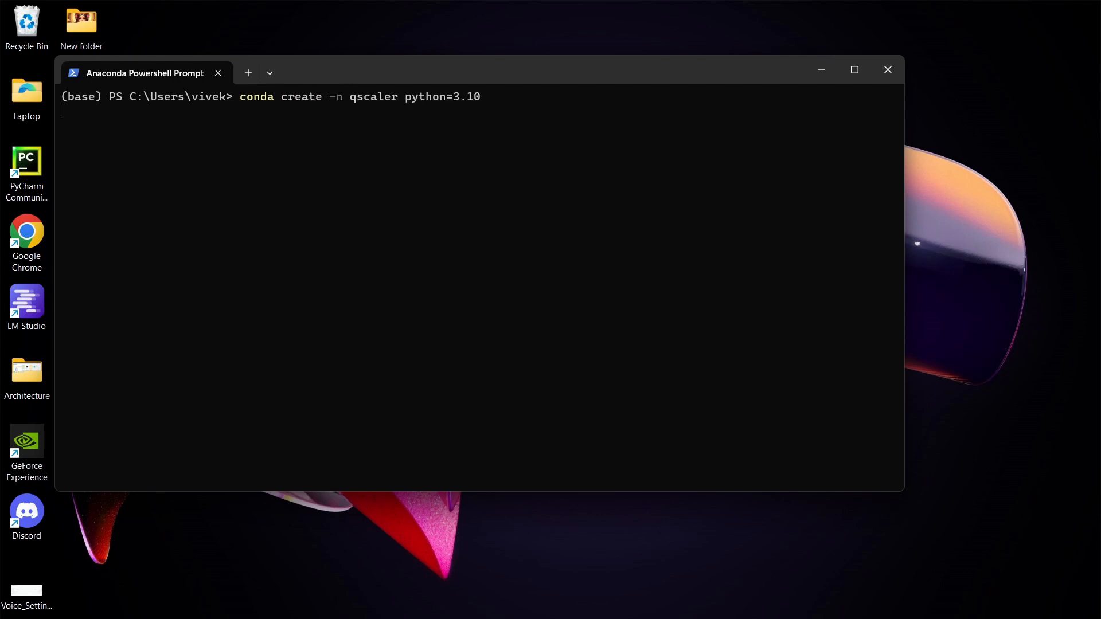
key("Return")
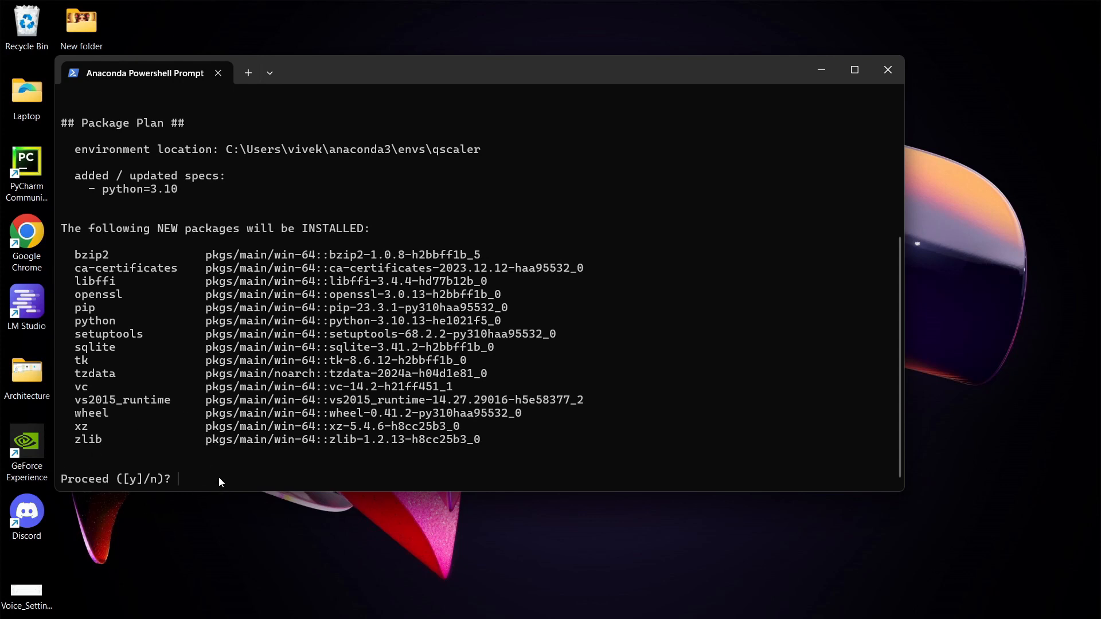
type("y")
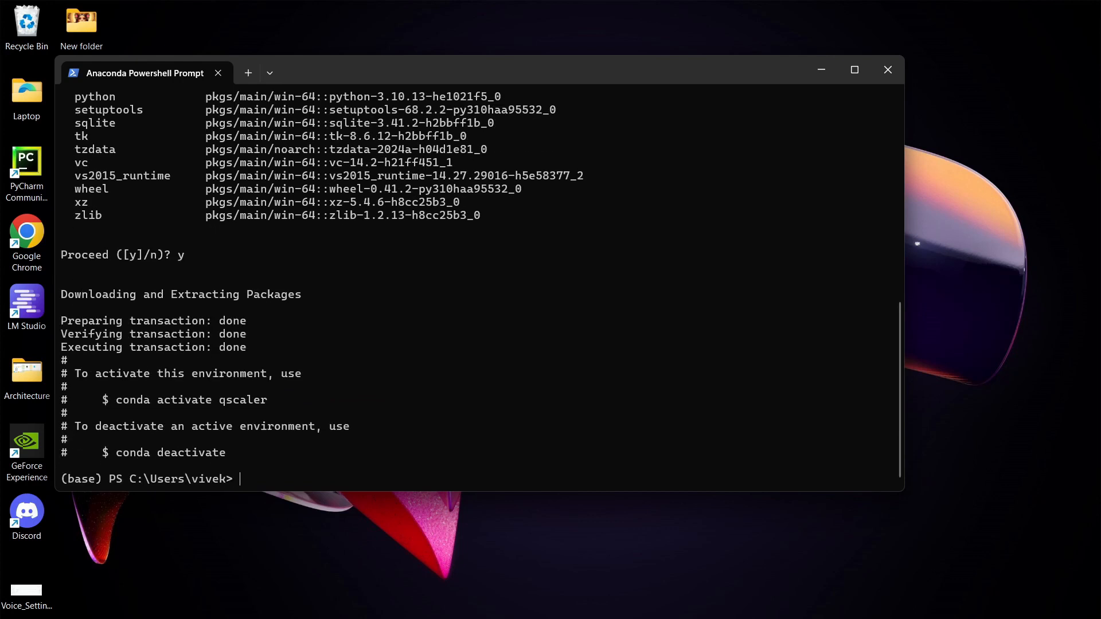
- Run 'conda activate qscaler' so the prompt shows (qscaler)
double_click(175, 399)
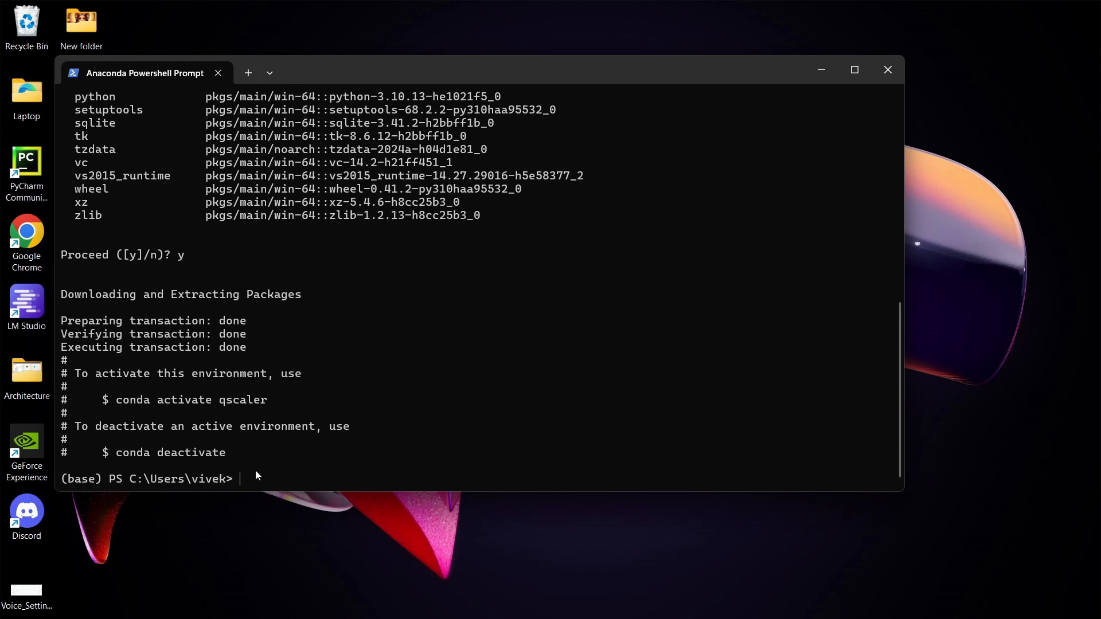
type("conda ac")
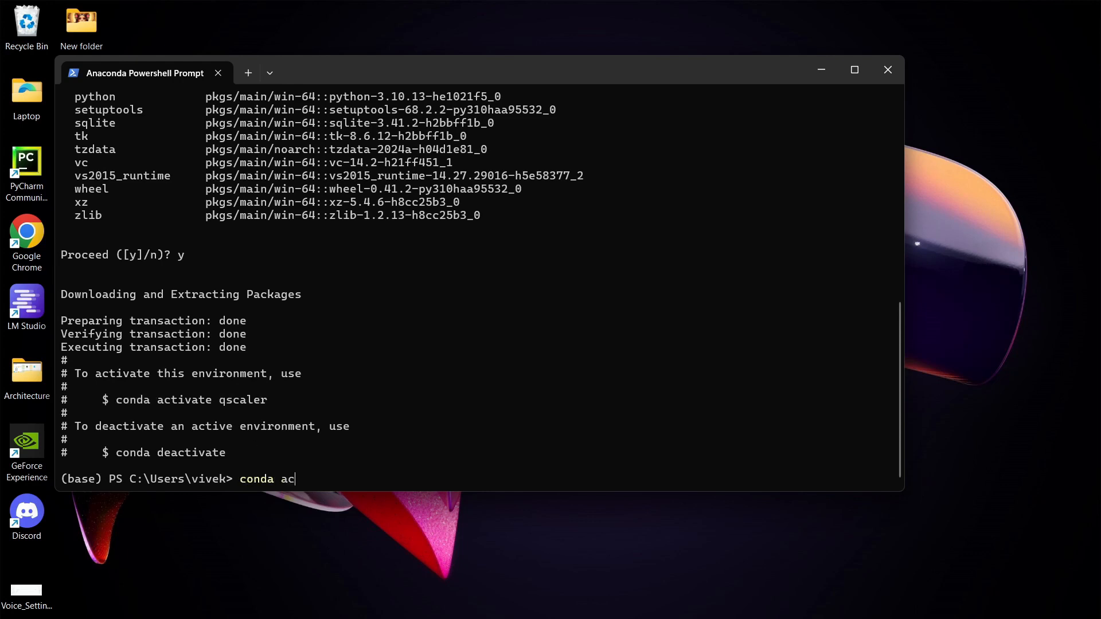
type("tivate")
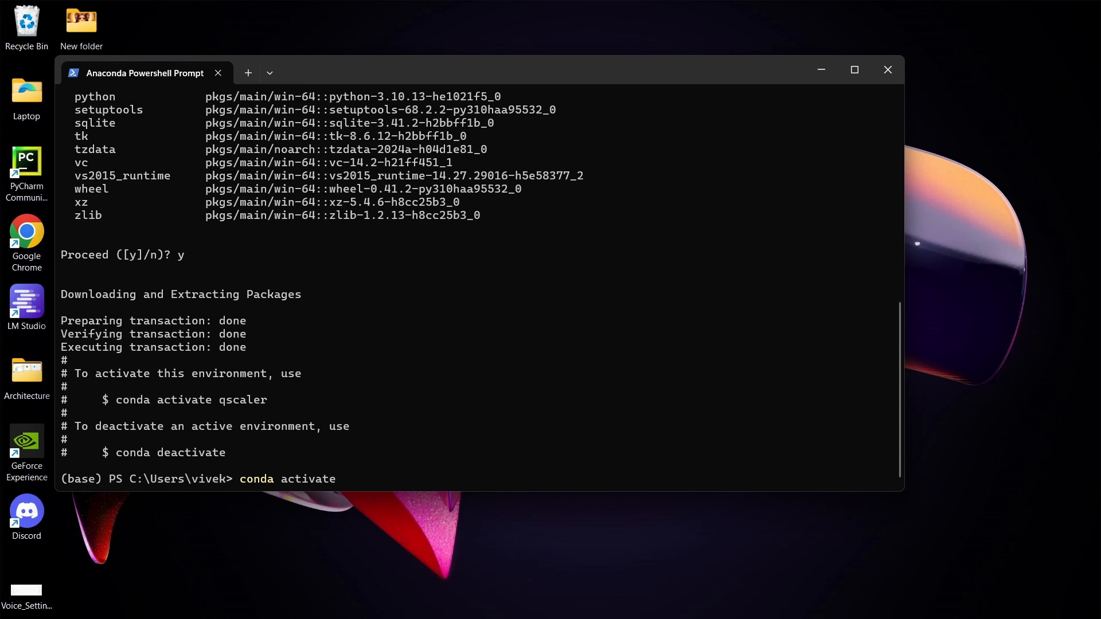
type("qscale")
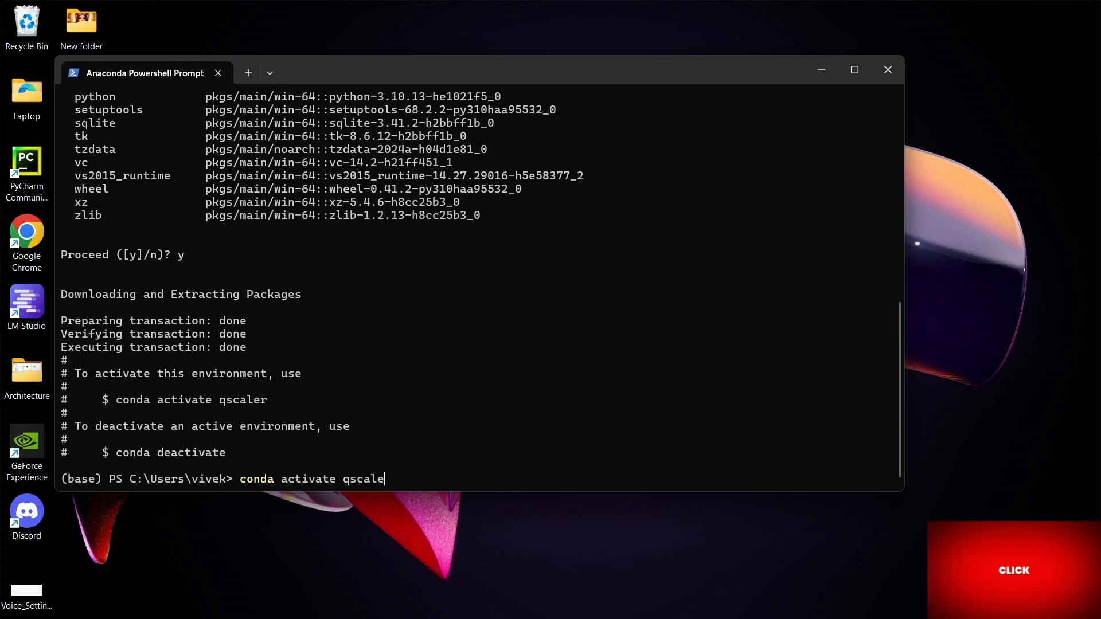
key("Return")
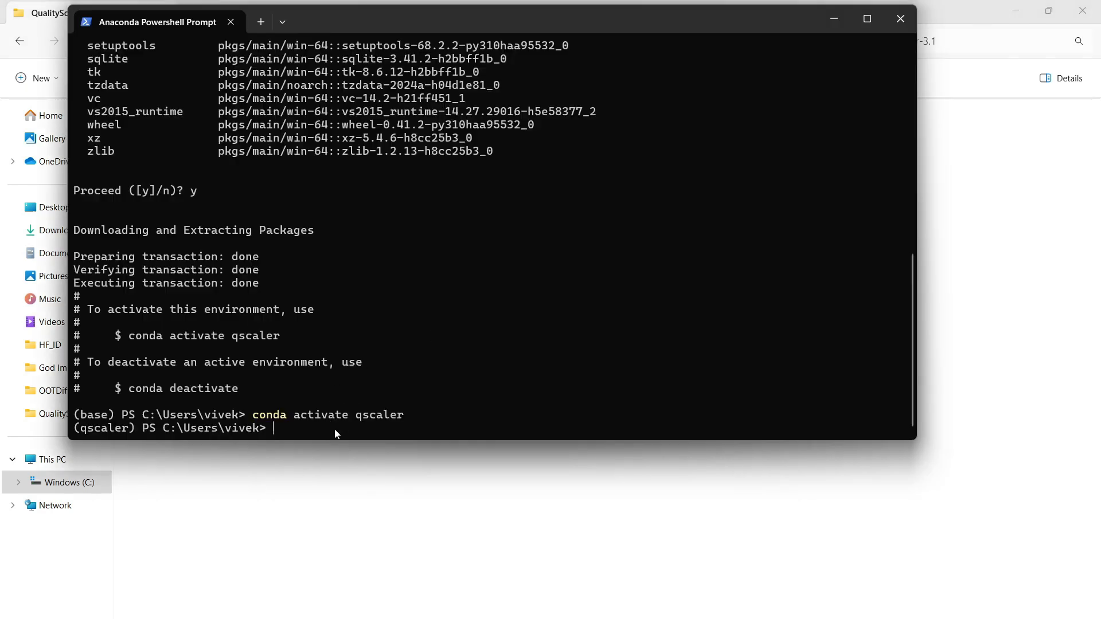
- Change directory to C:\Vivek\Projects\Quality_Scaler\QualityScaler-3.1
type("cd")
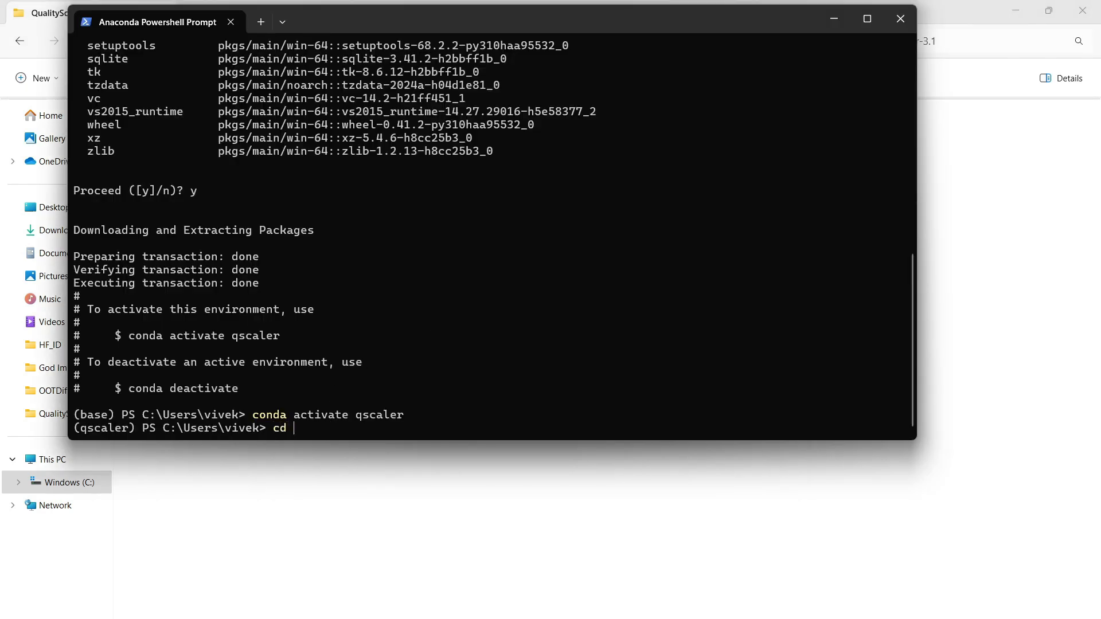
type("C:\\Vivek\\Projects\\Quality_Scaler\\QualityScaler-3.1")
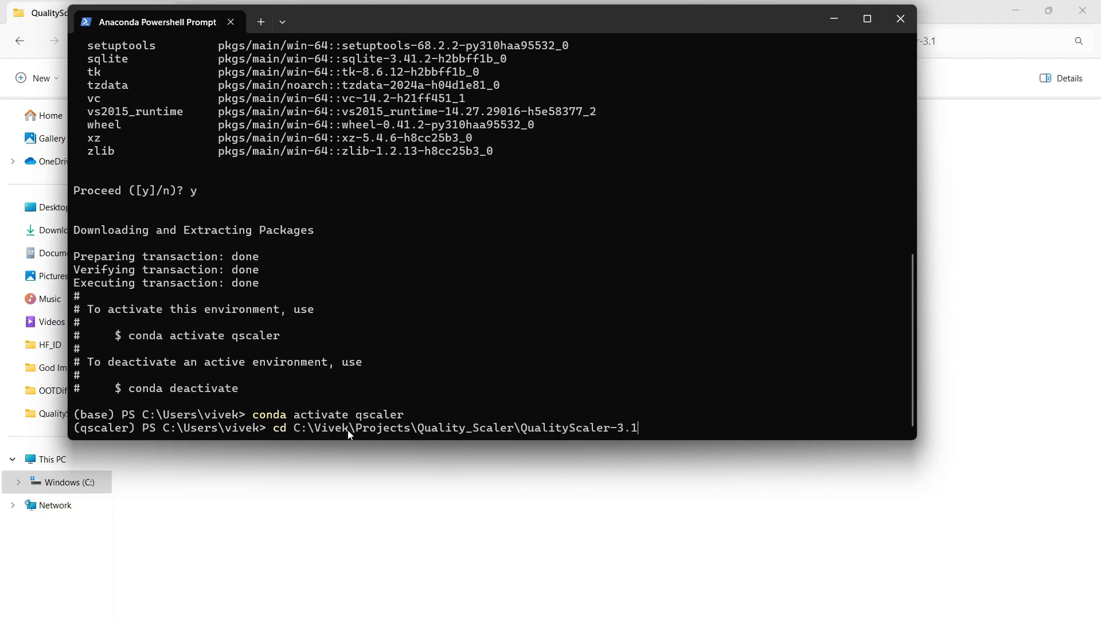
mouse_move(647, 433)
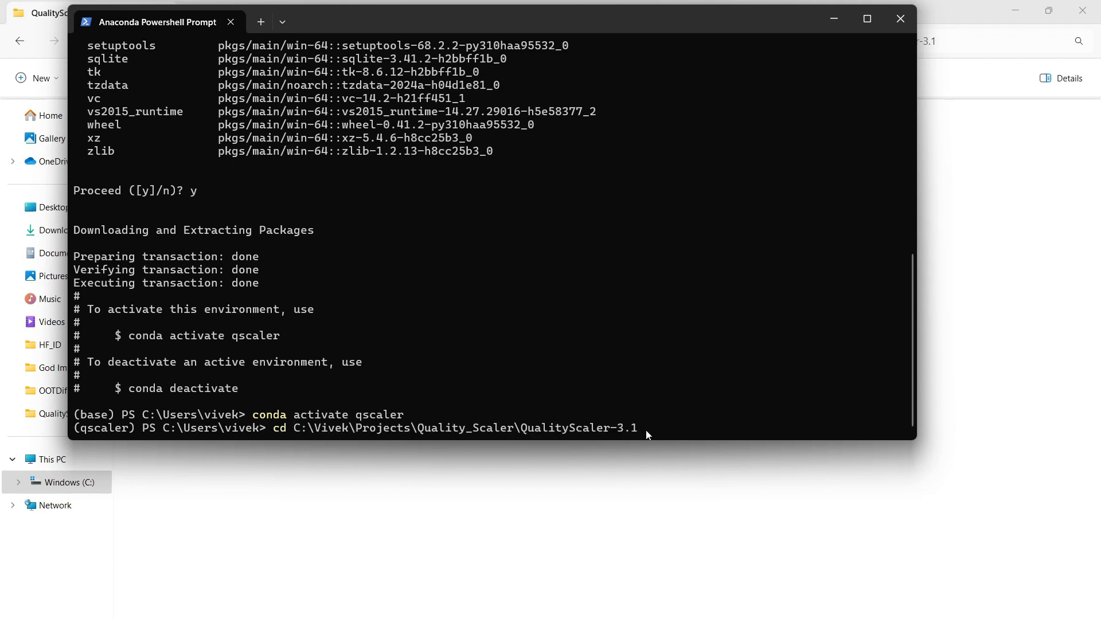
key("Return")
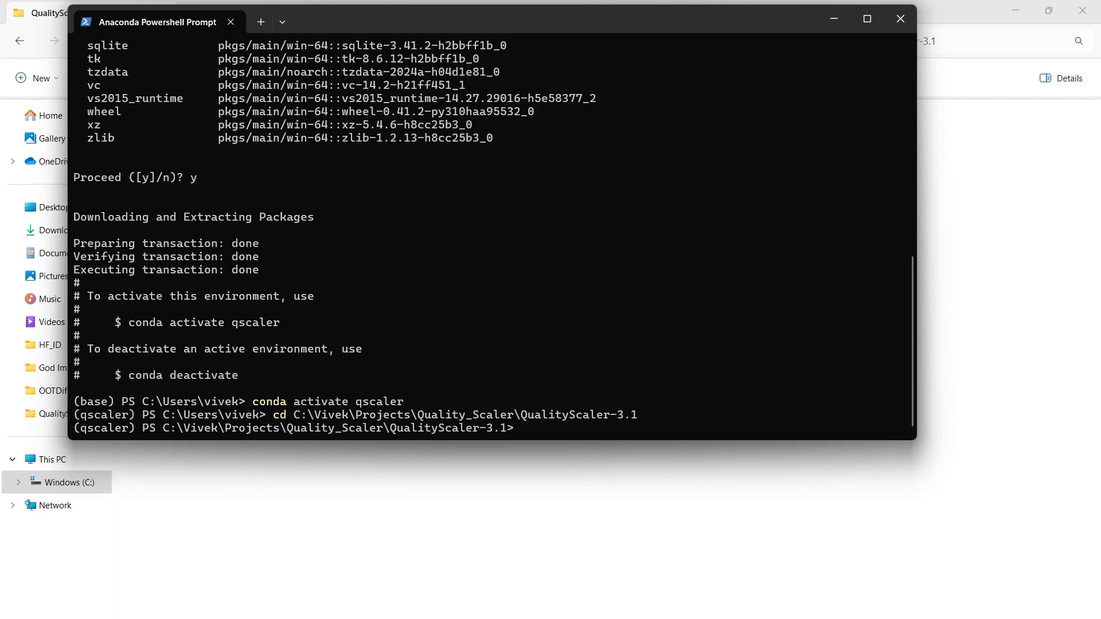
mouse_move(135, 426)
type("p")
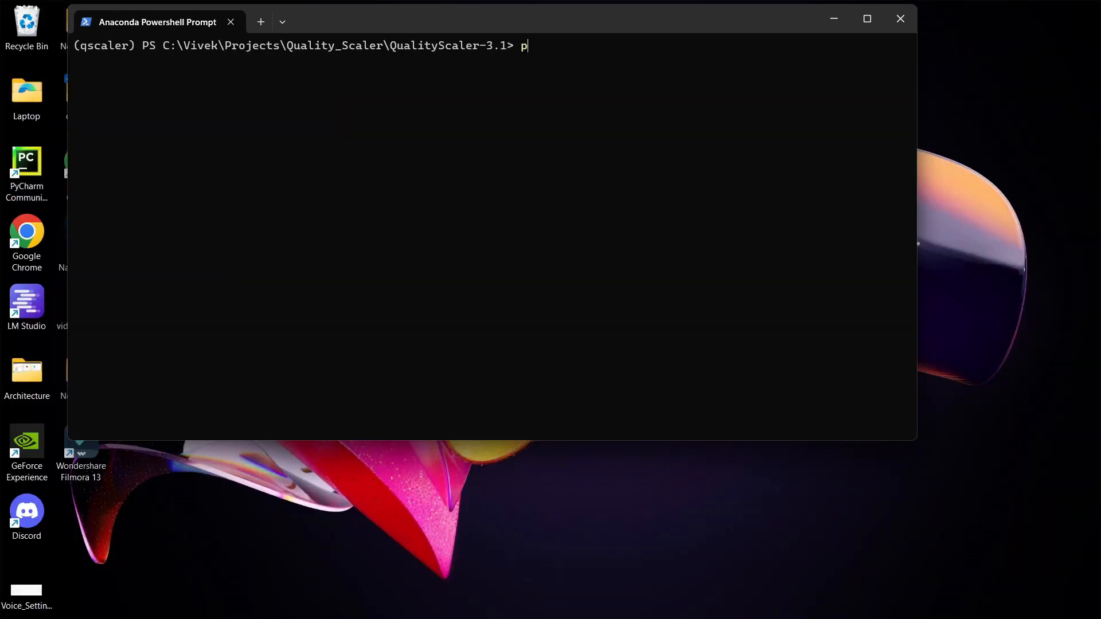
- Install the project packages with 'pip install -r requirements.txt'
type("ip inst")
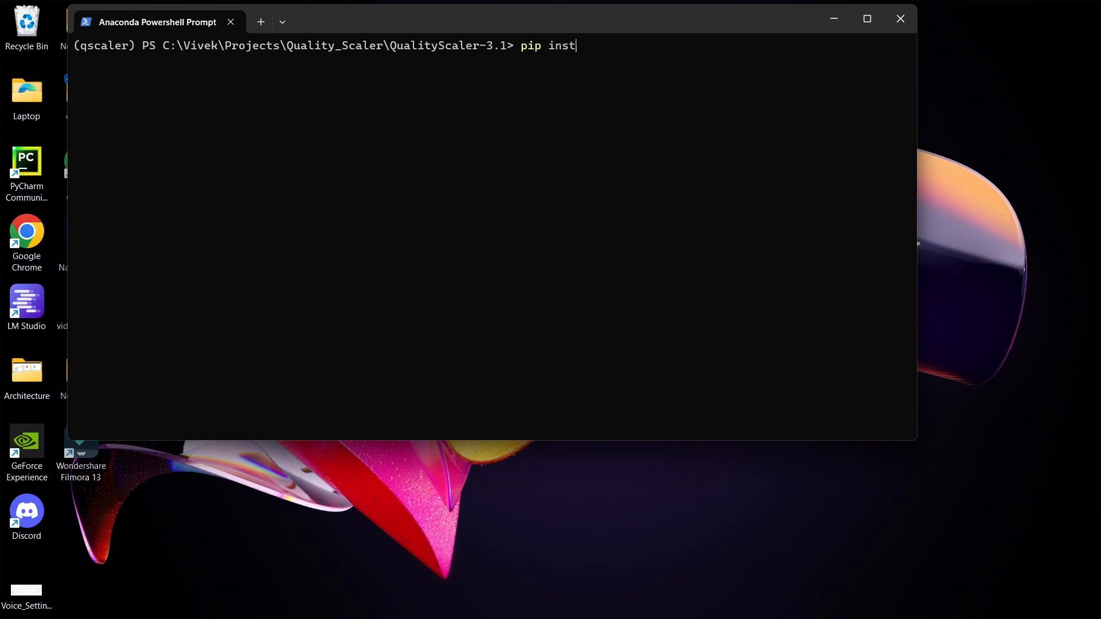
type("all -")
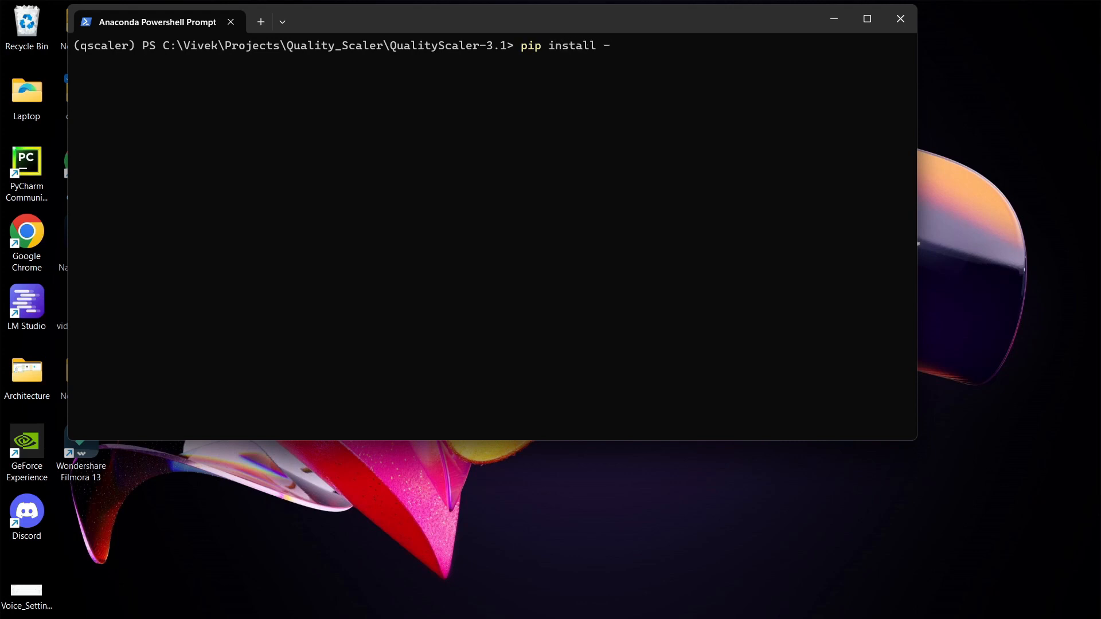
type("r req")
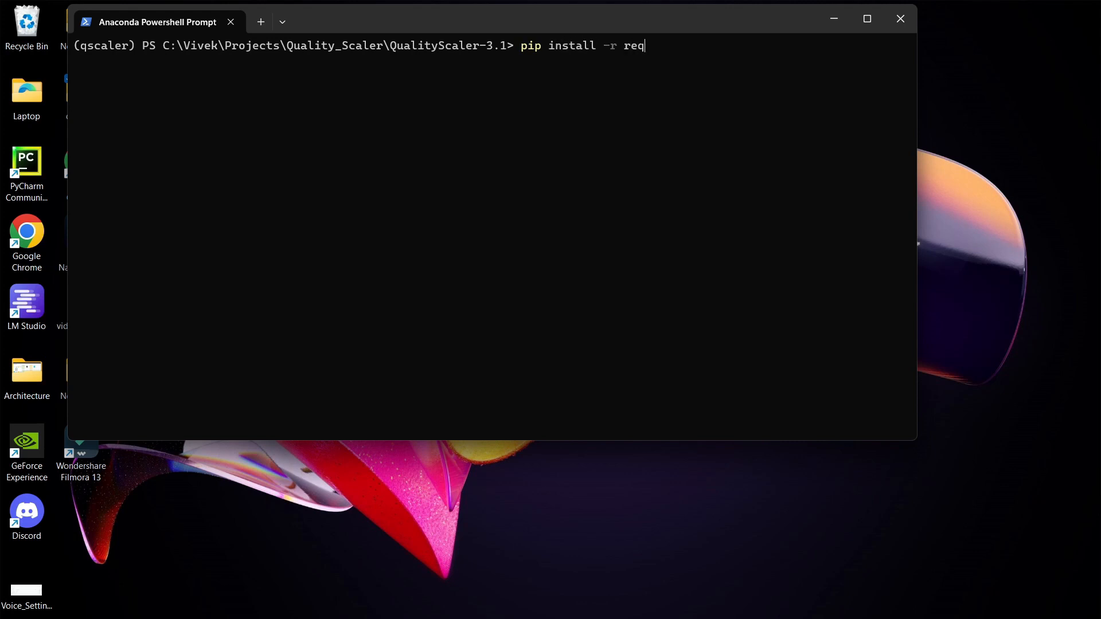
type("uirements")
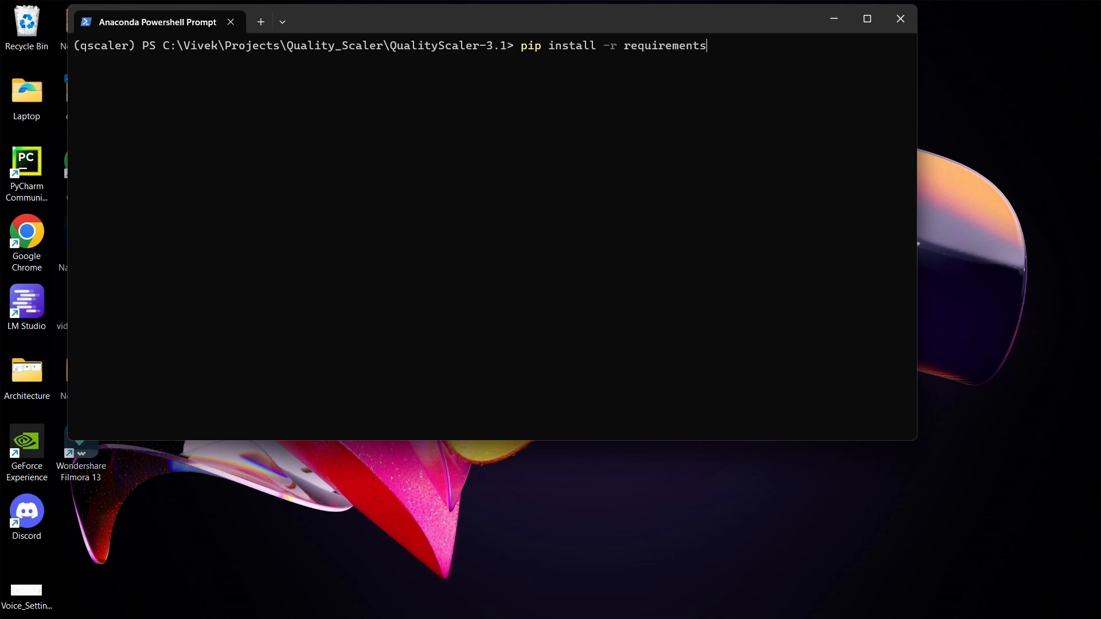
type(".txt")
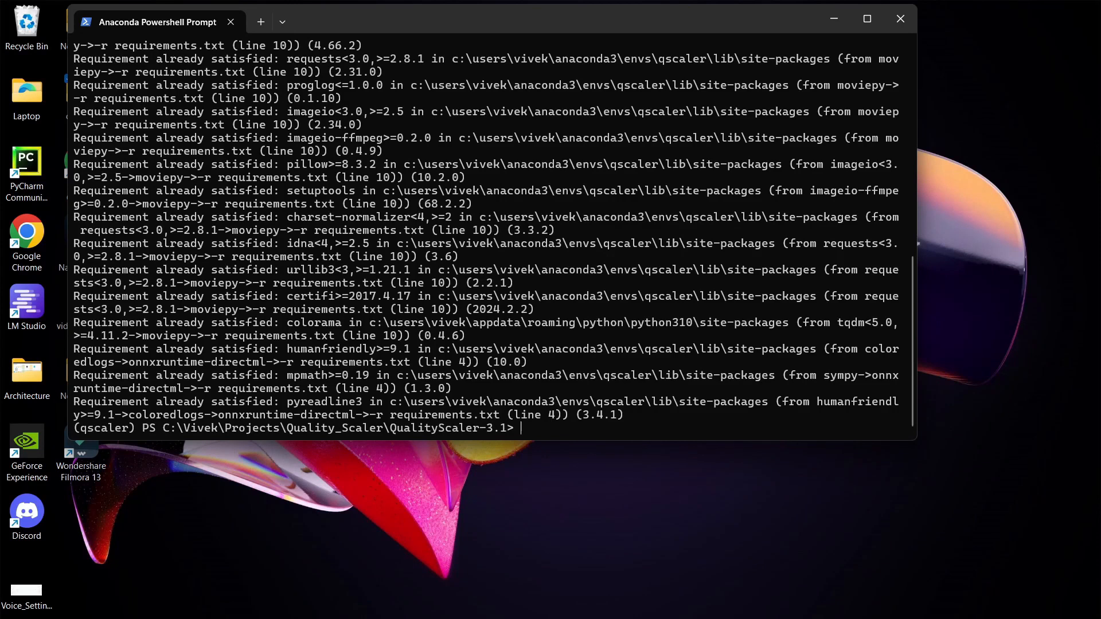
mouse_move(562, 302)
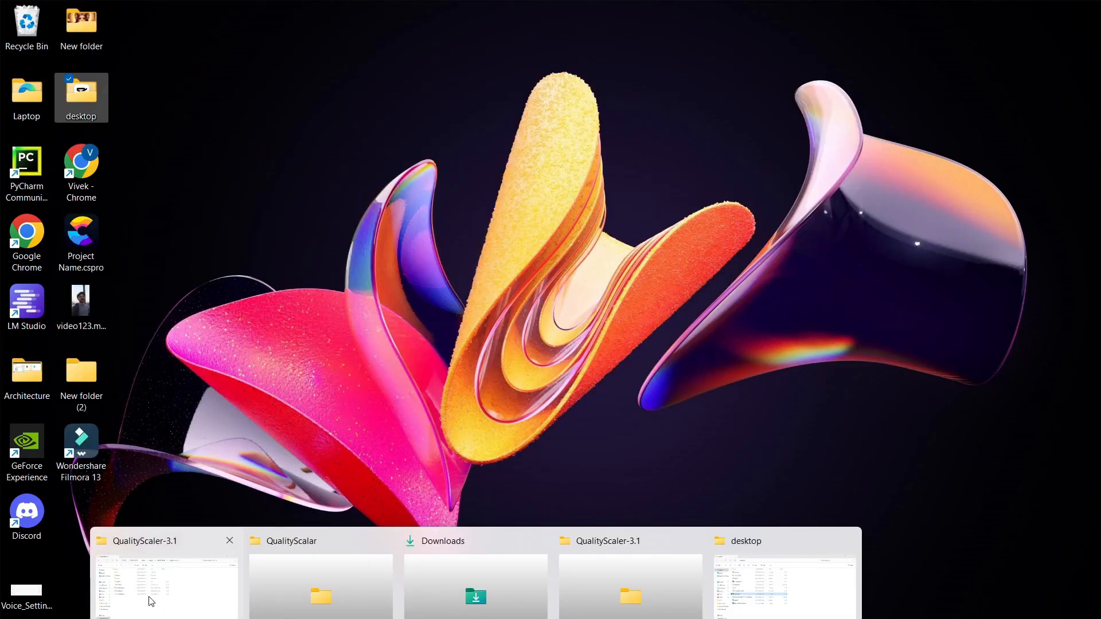
- Open the AI-onnx folder in QualityScaler-3.1 and select LINK_HERE.txt
left_click(166, 583)
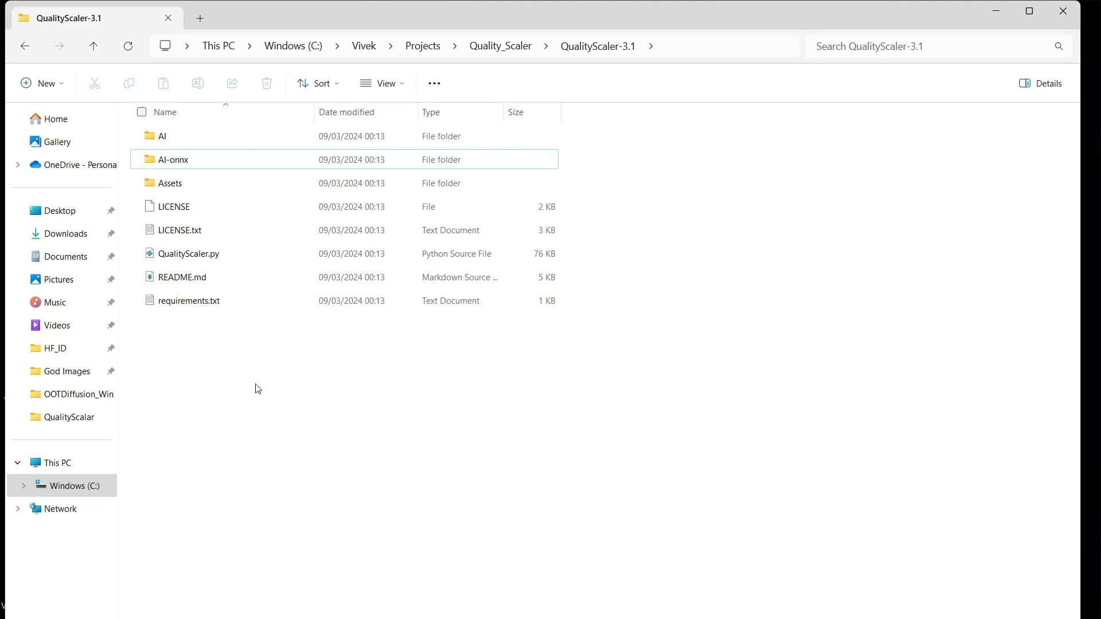
double_click(173, 159)
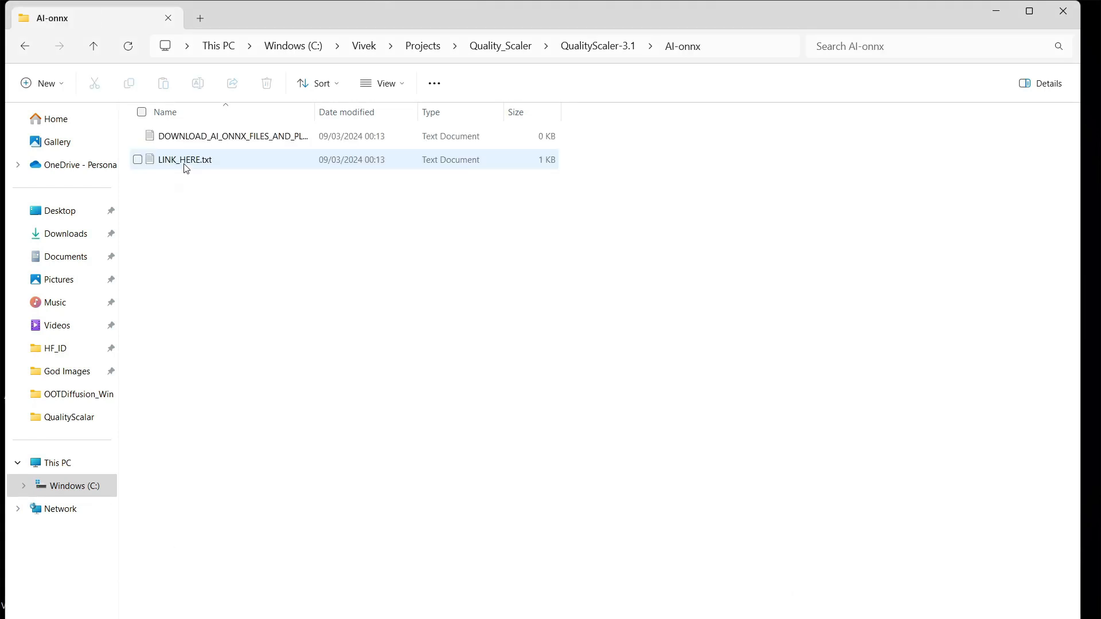
left_click(185, 159)
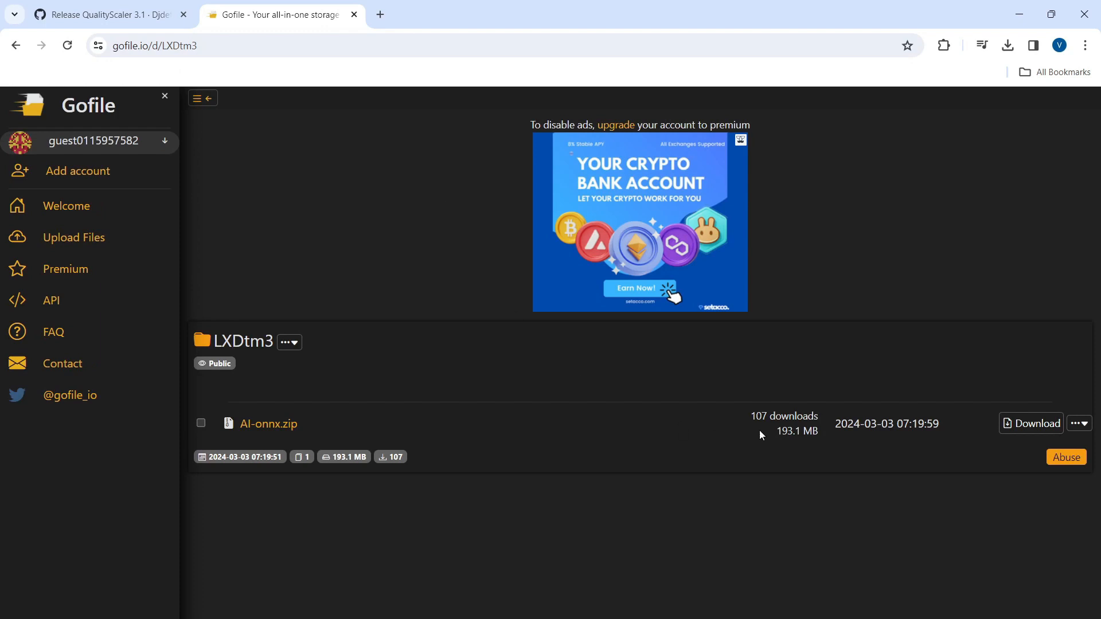
mouse_move(1041, 437)
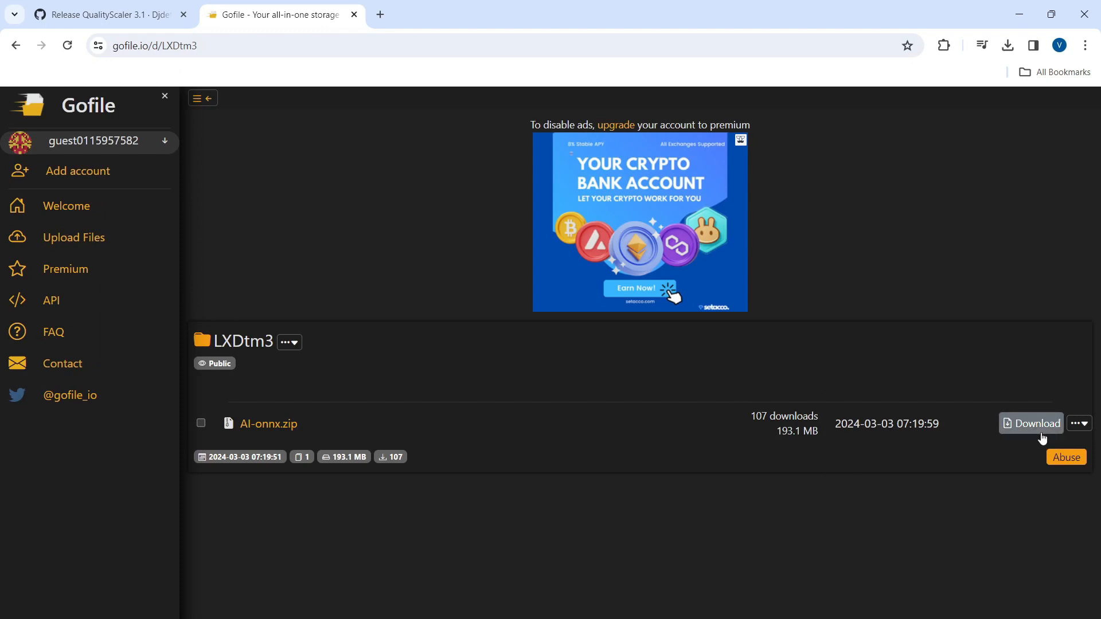
mouse_move(1030, 423)
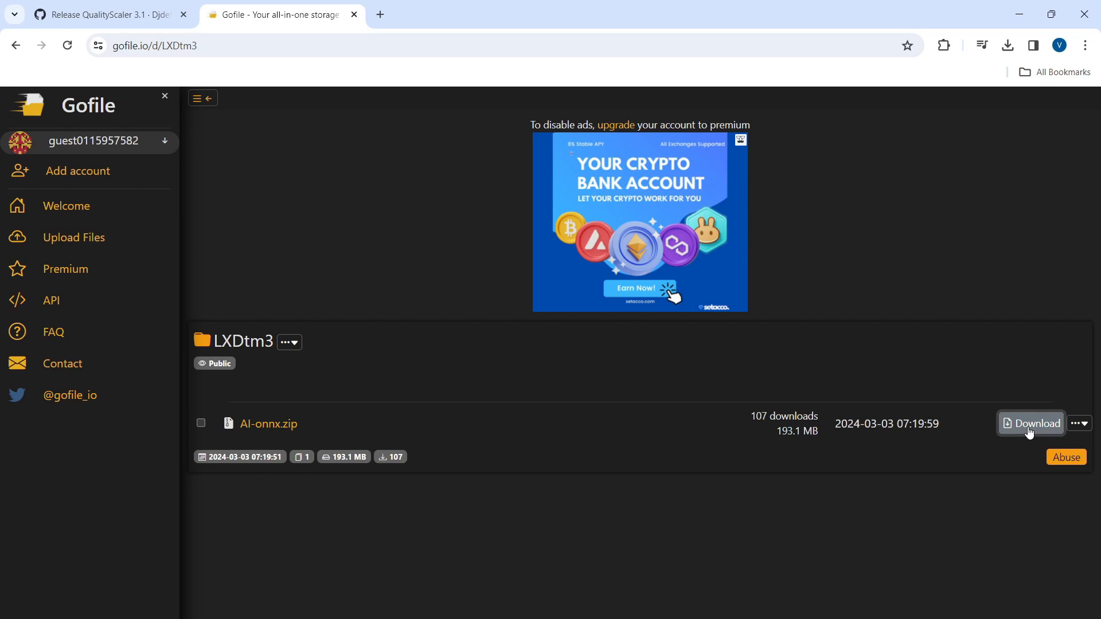
mouse_move(1008, 45)
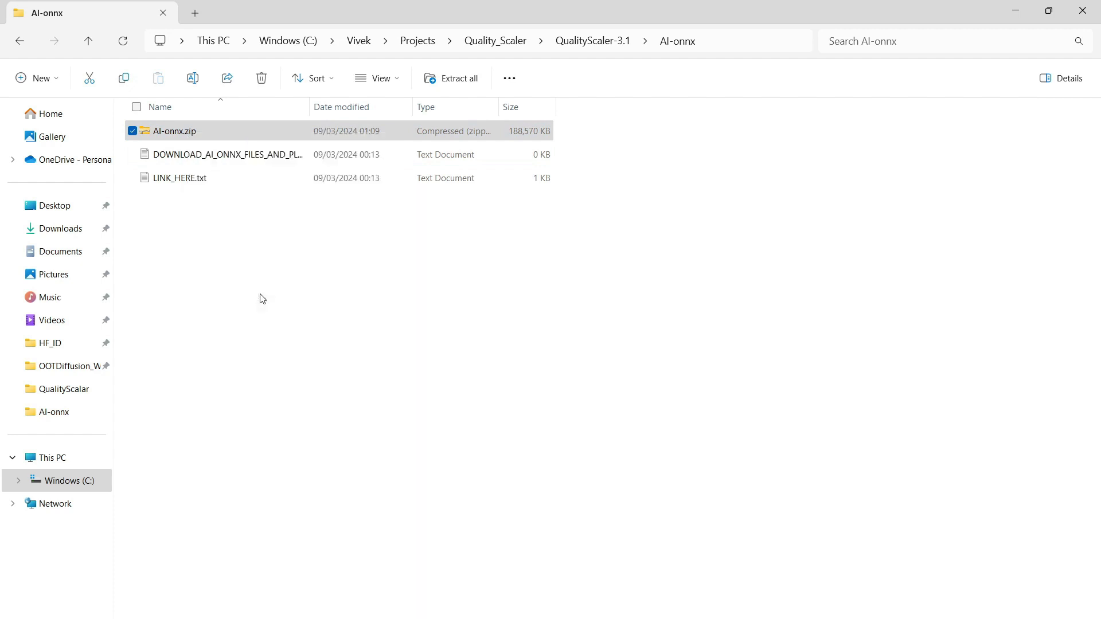
- Extract AI-onnx.zip into the default AI-onnx folder
left_click(453, 78)
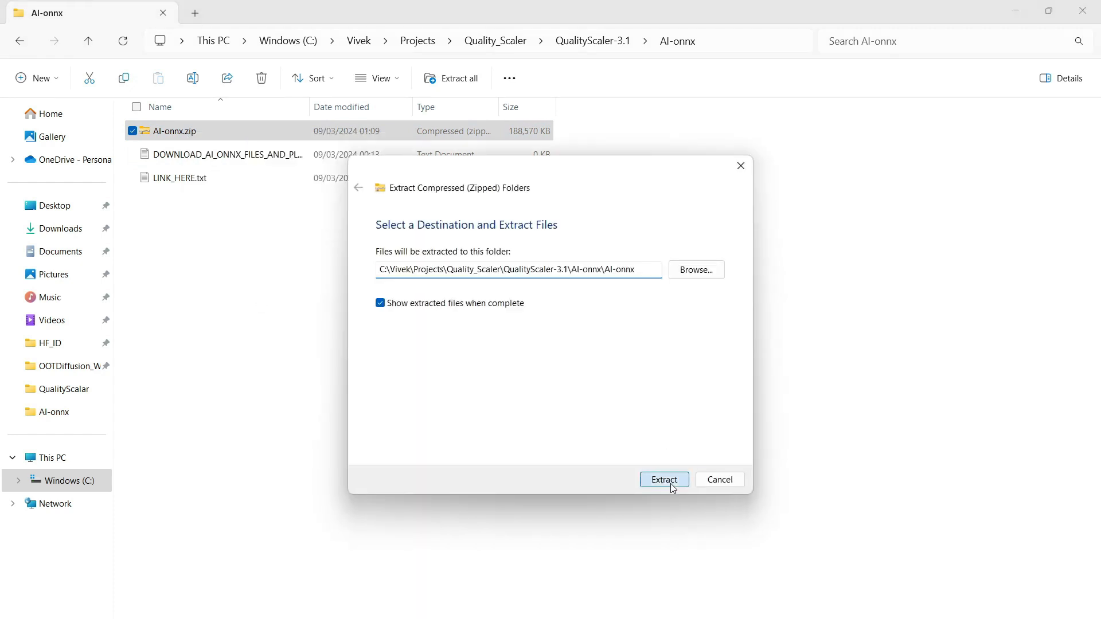
left_click(663, 480)
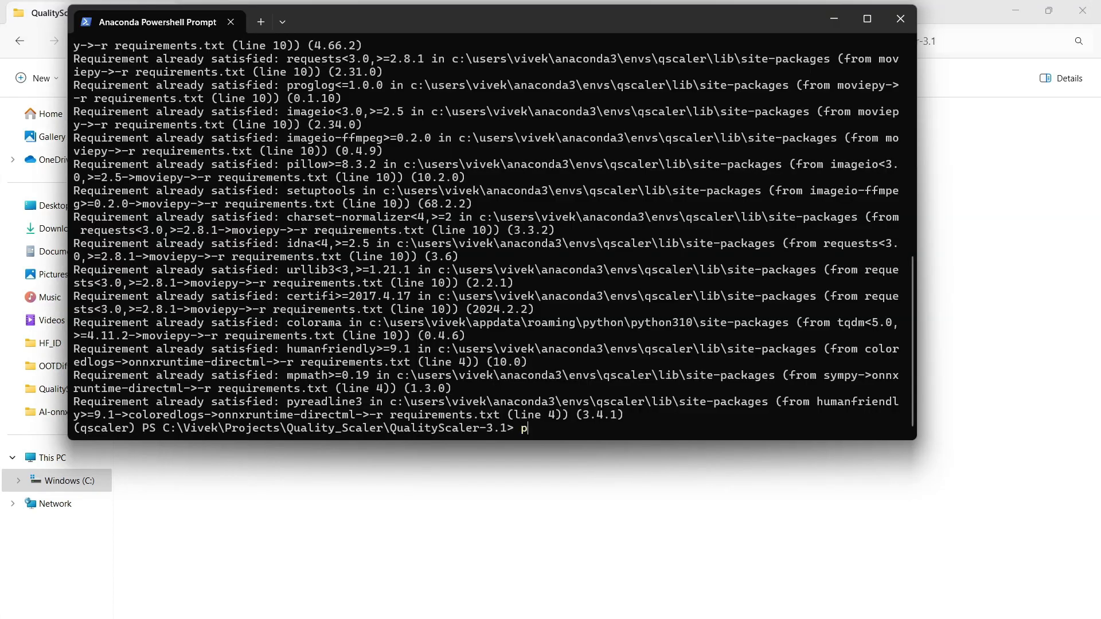
- Enter 'python QualityScaler.py' to launch the QualityScaler 3.1 app
type("ython")
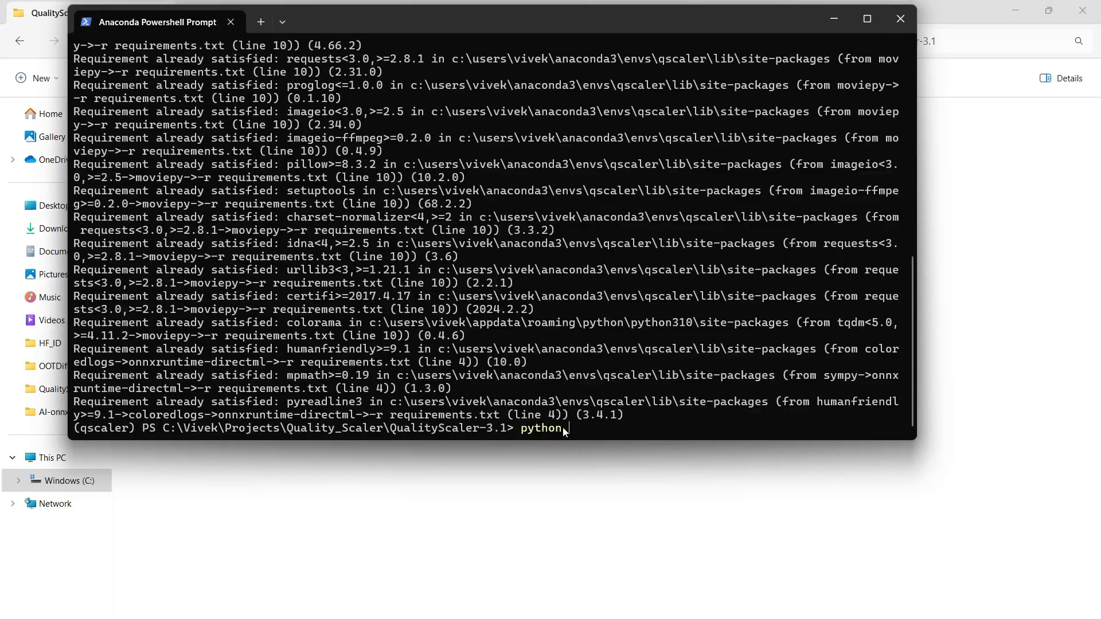
type("Qual")
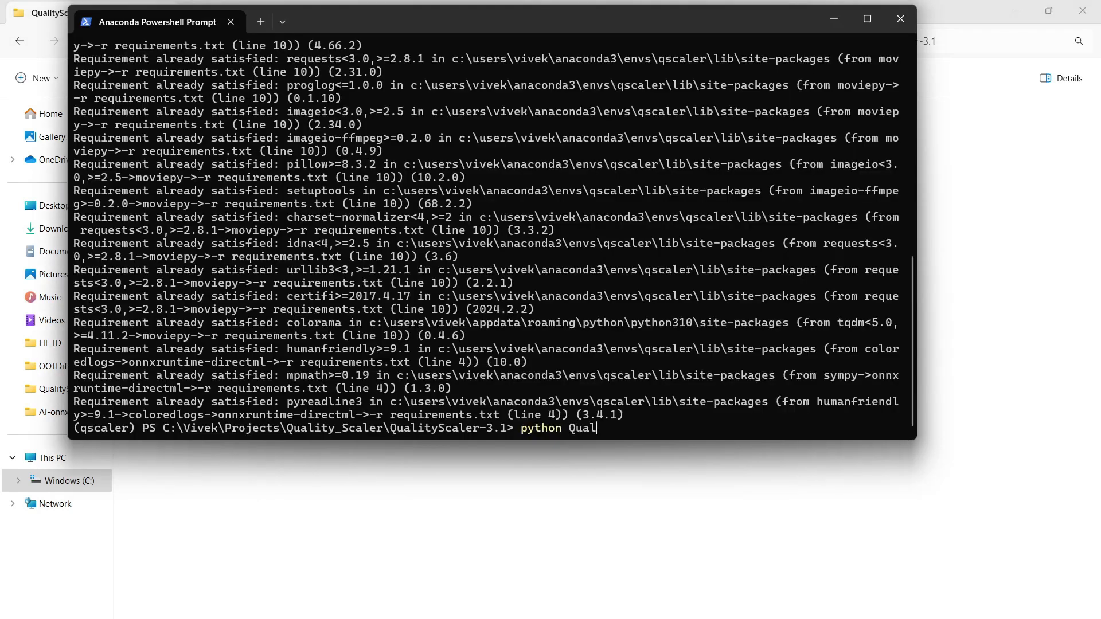
type("ityS")
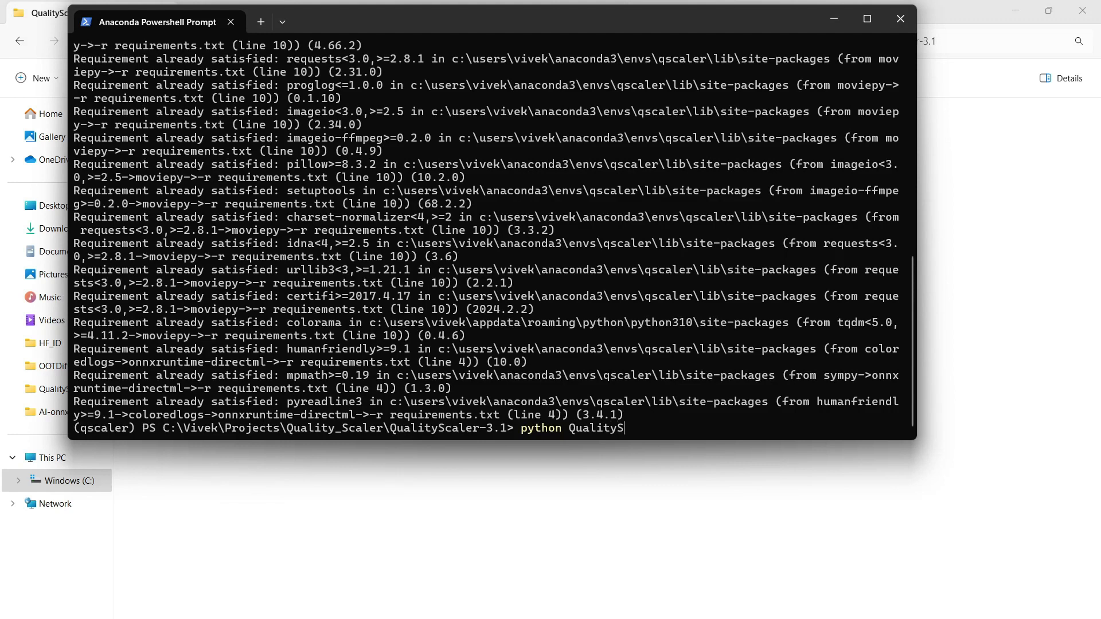
type("caler.py")
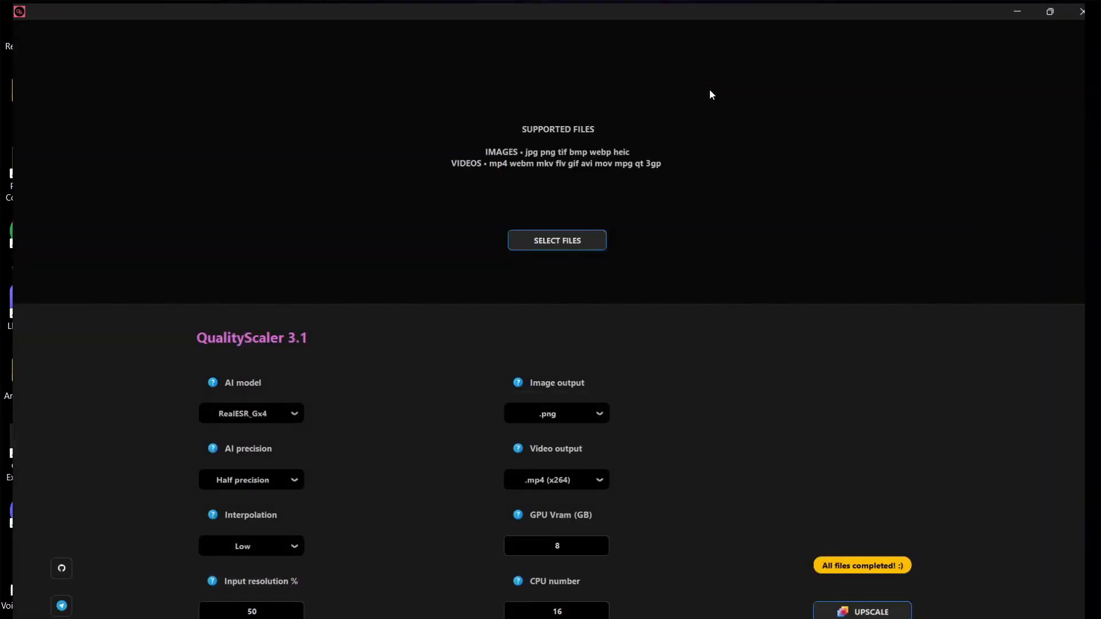
mouse_move(549, 238)
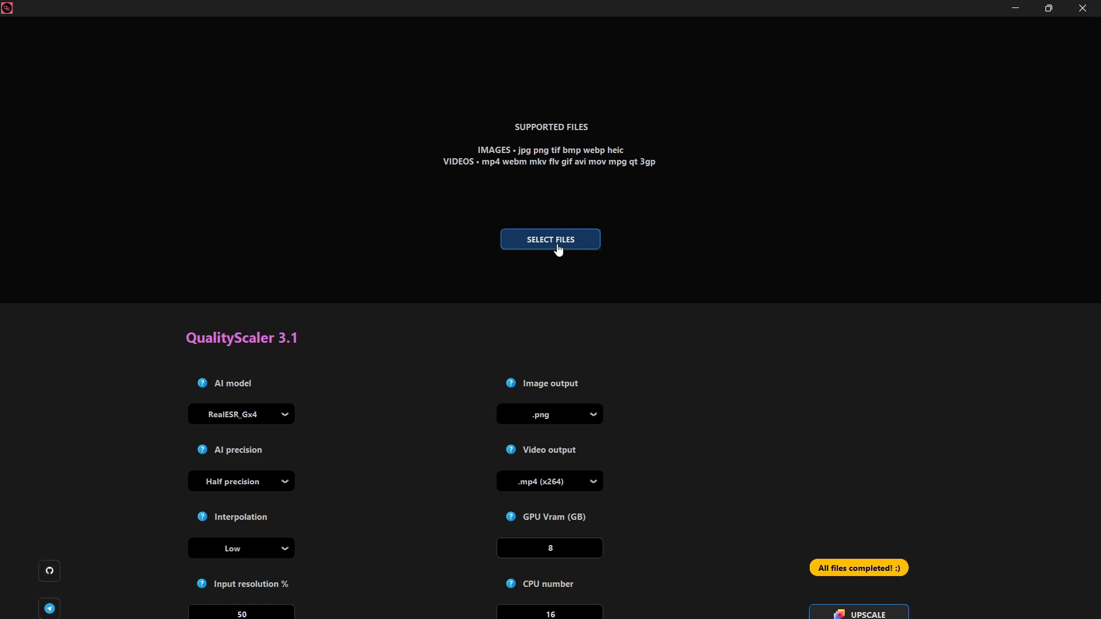
- Load tiger-cat_.jpg, choose the RealESRGANx4 model and set input resolution to 75%
left_click(550, 238)
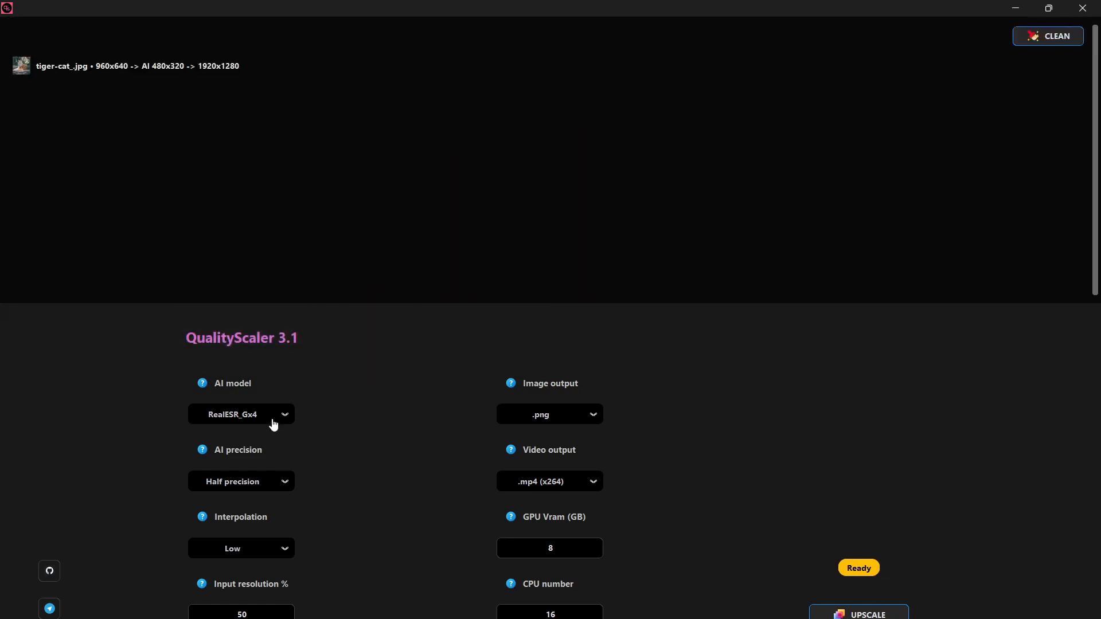
mouse_move(227, 393)
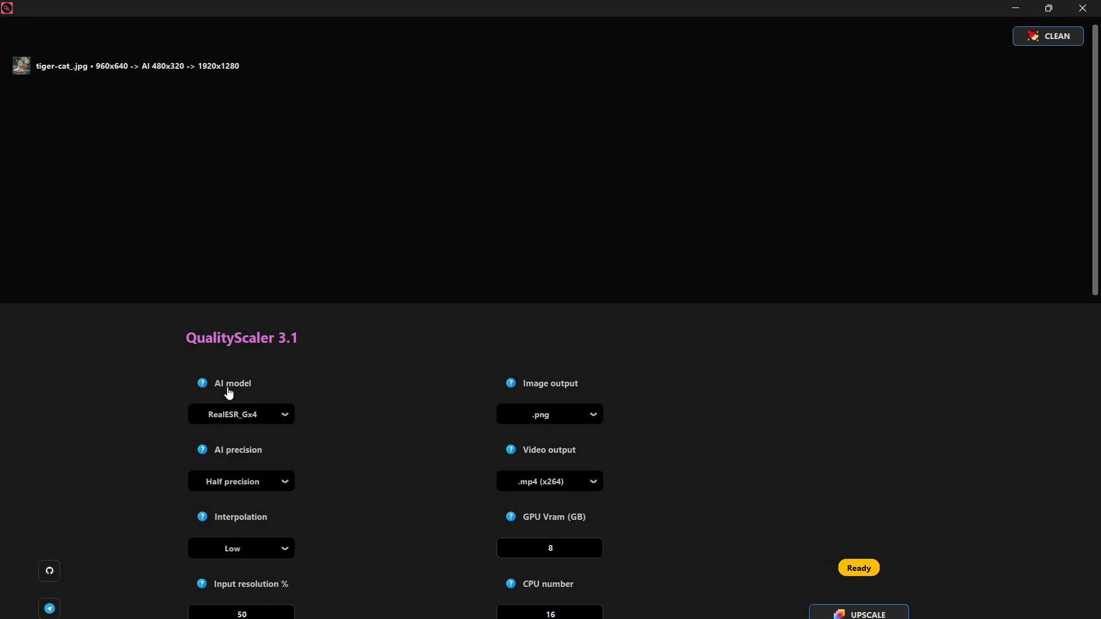
left_click(202, 383)
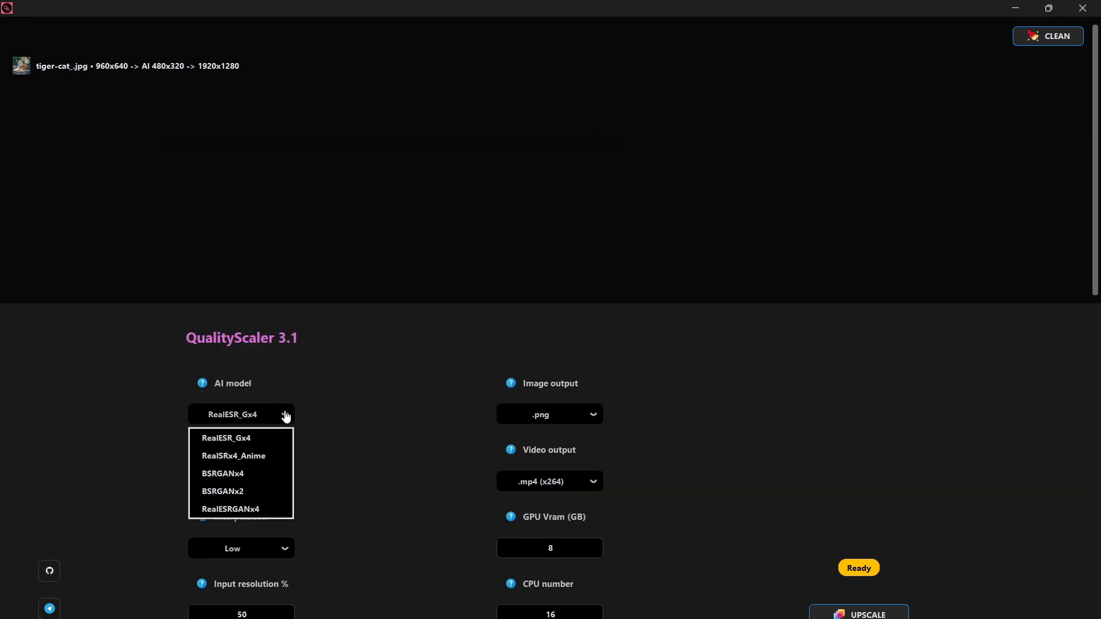
left_click(231, 509)
type("75")
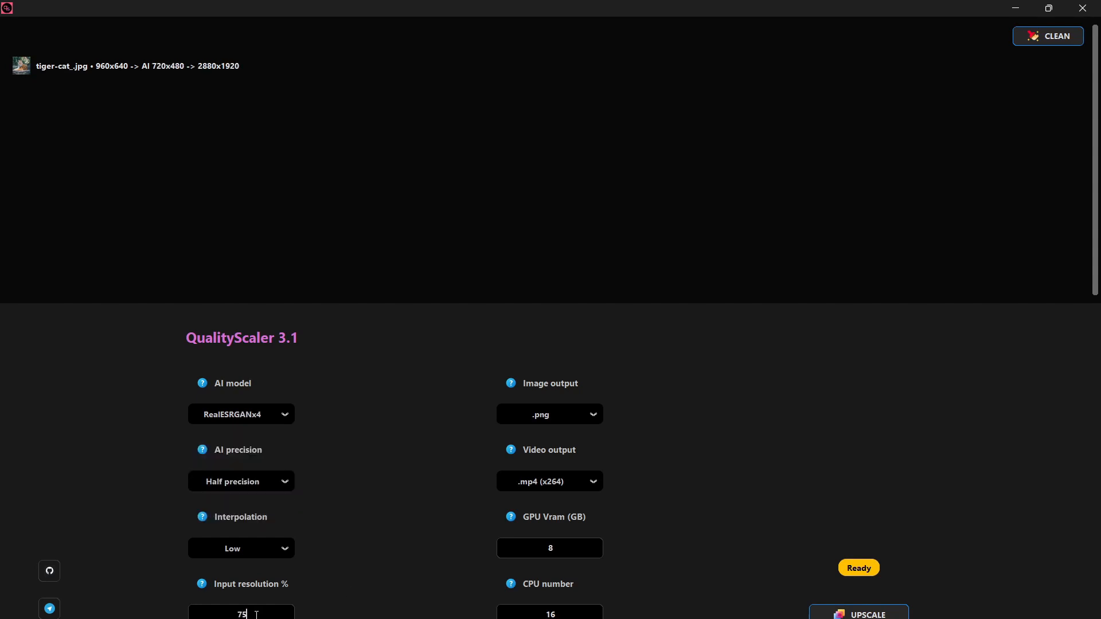
left_click(858, 613)
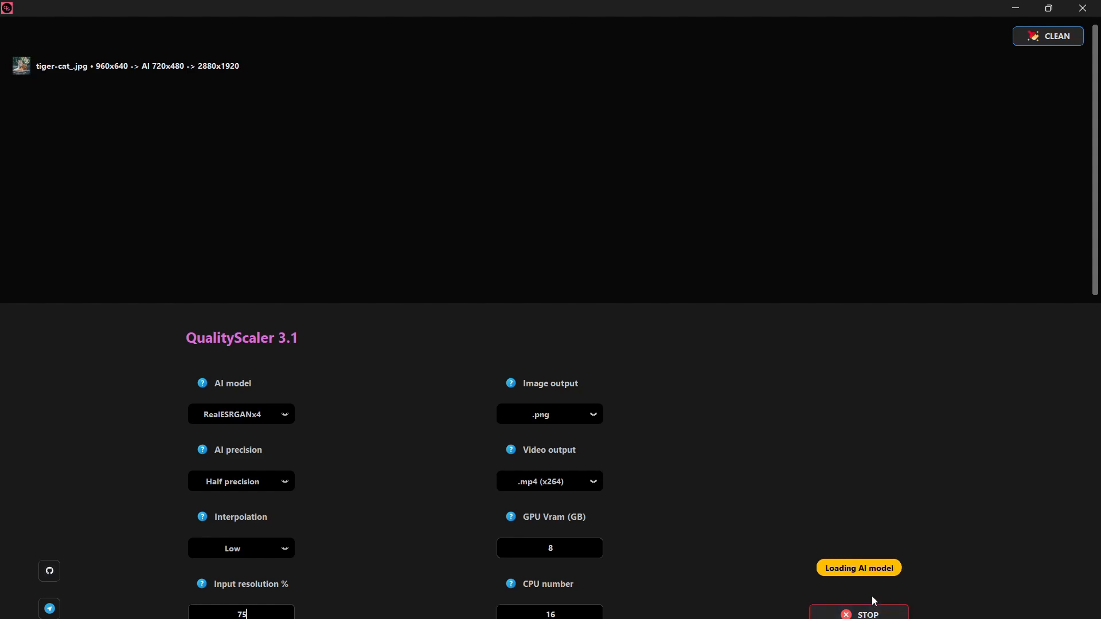
mouse_move(918, 540)
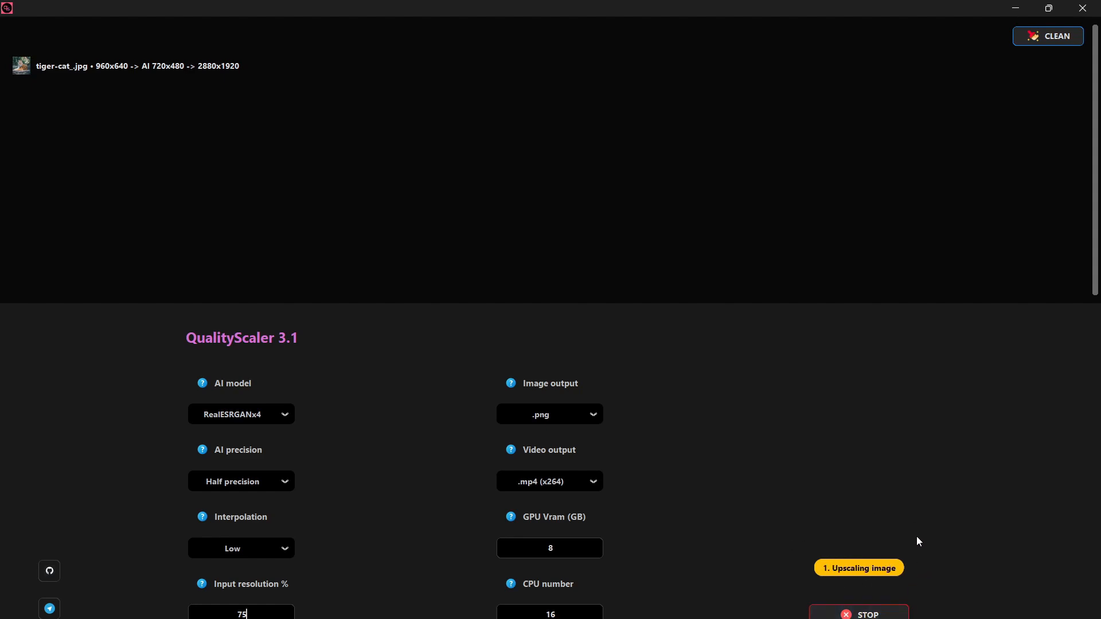
mouse_move(812, 574)
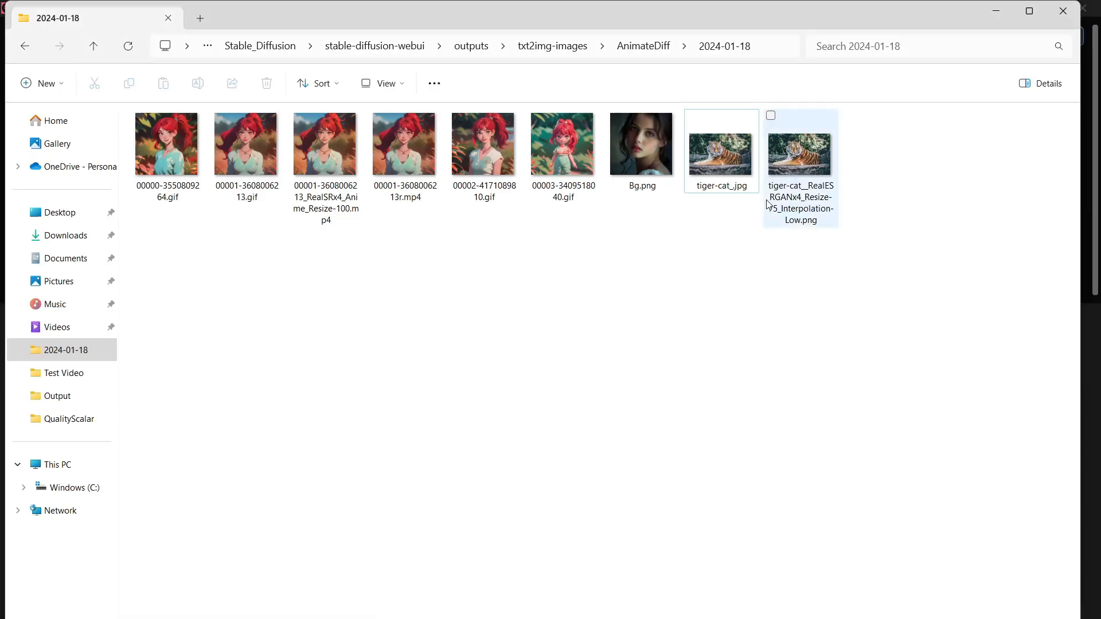
- View the upscaled tiger-cat PNG result in the output folder
double_click(799, 154)
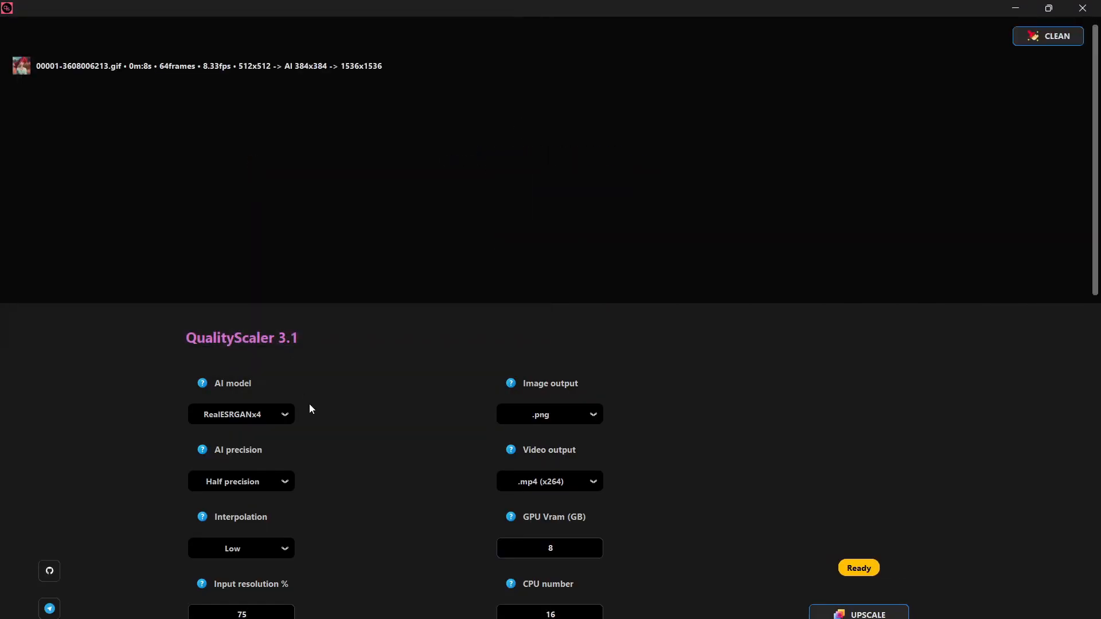
- Review interpolation levels and set the GIF's AI model to RealESR_Gx4
left_click(241, 549)
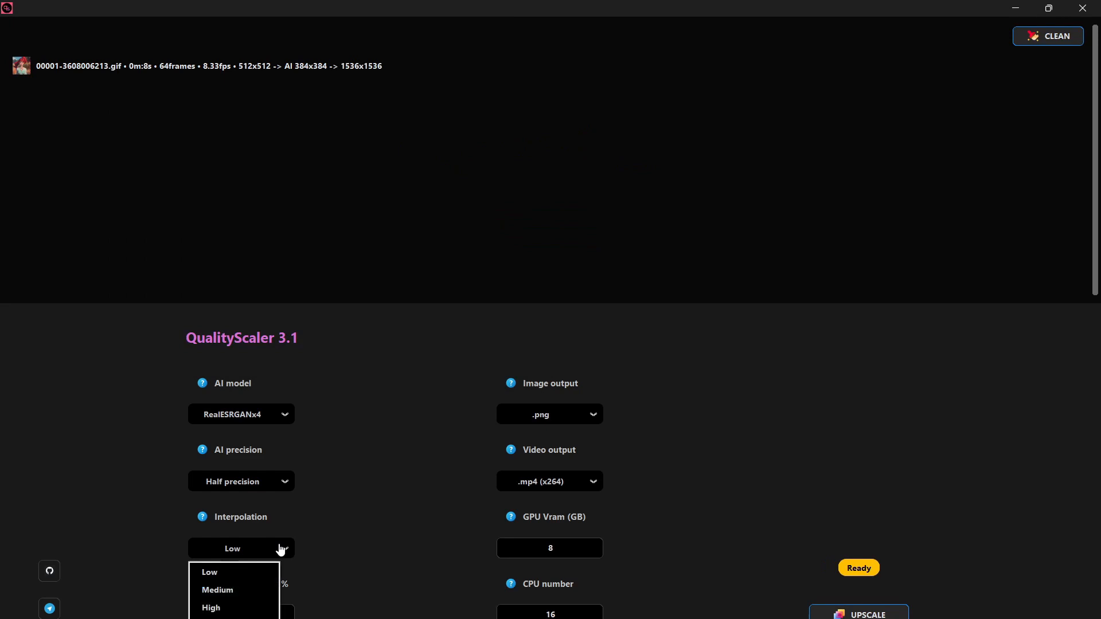
mouse_move(263, 451)
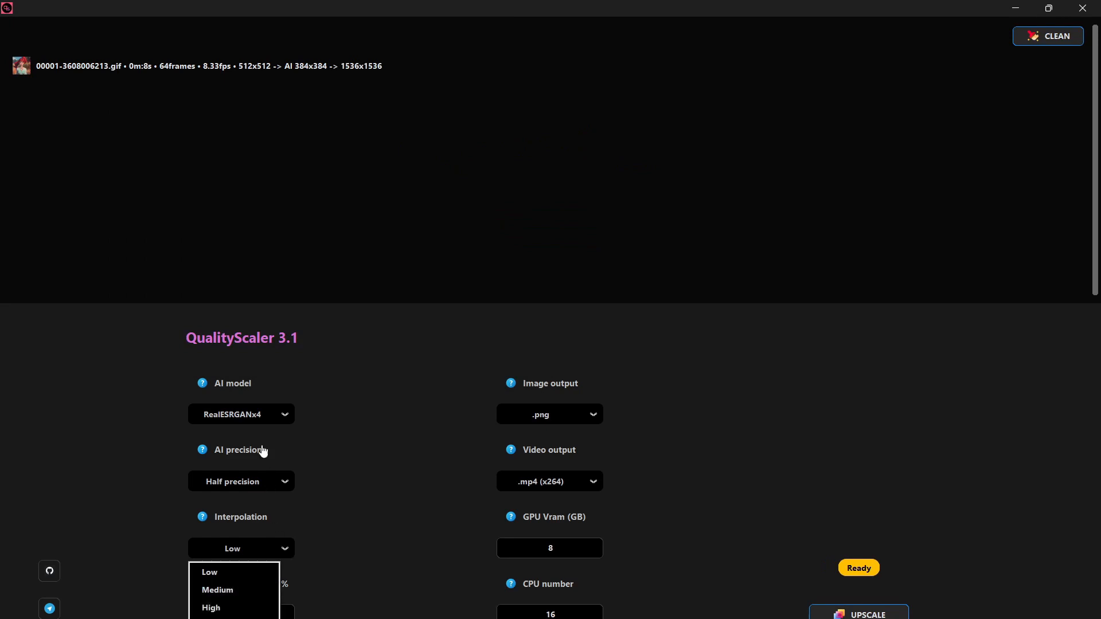
left_click(241, 414)
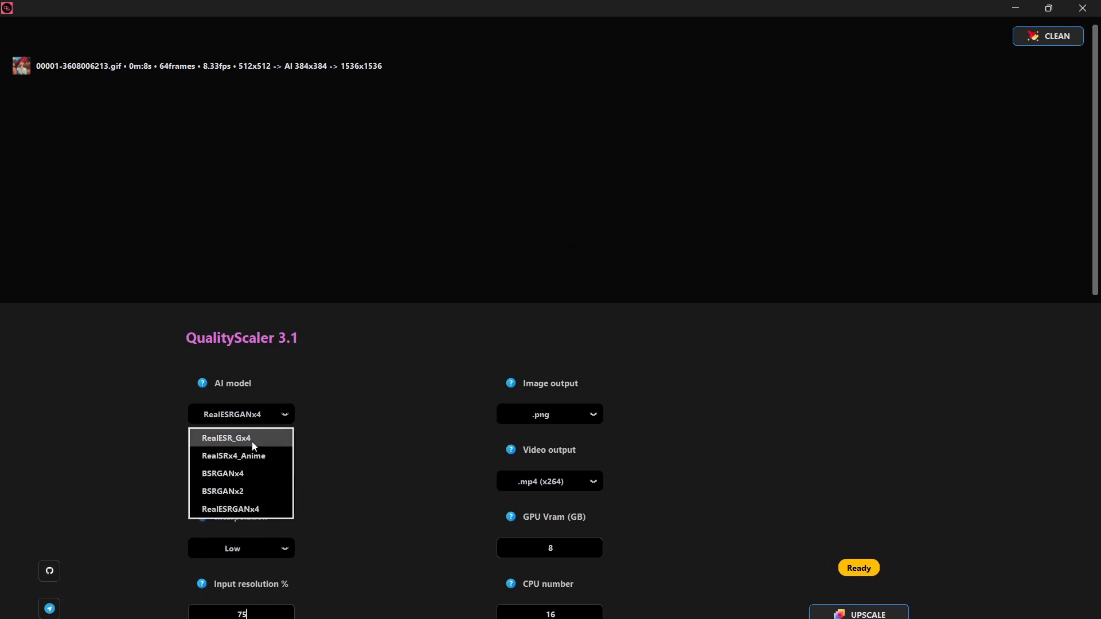
left_click(225, 437)
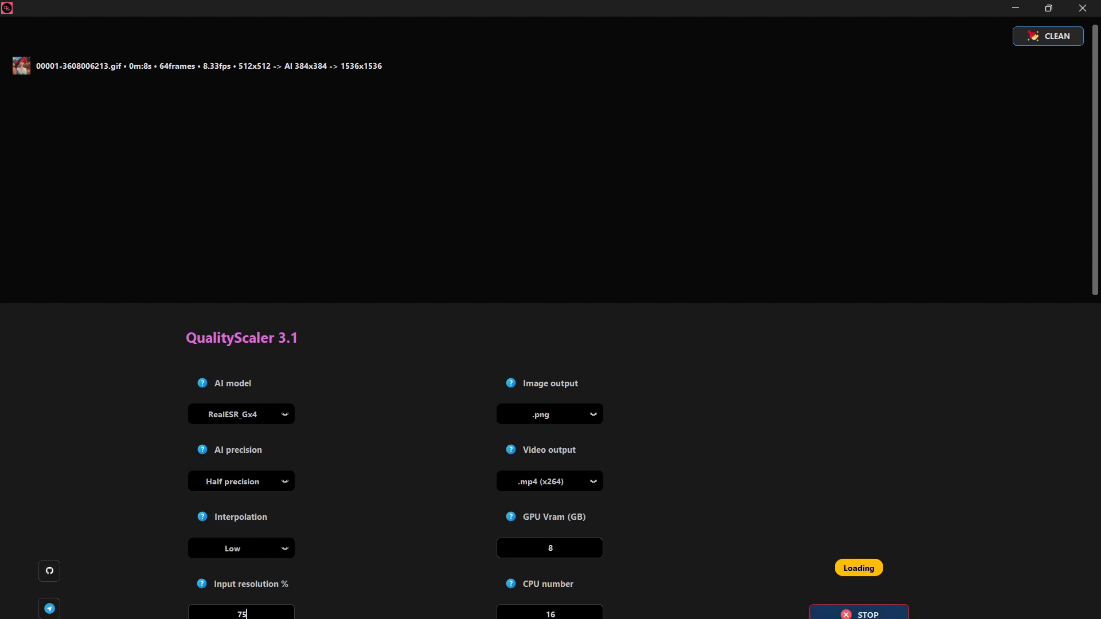